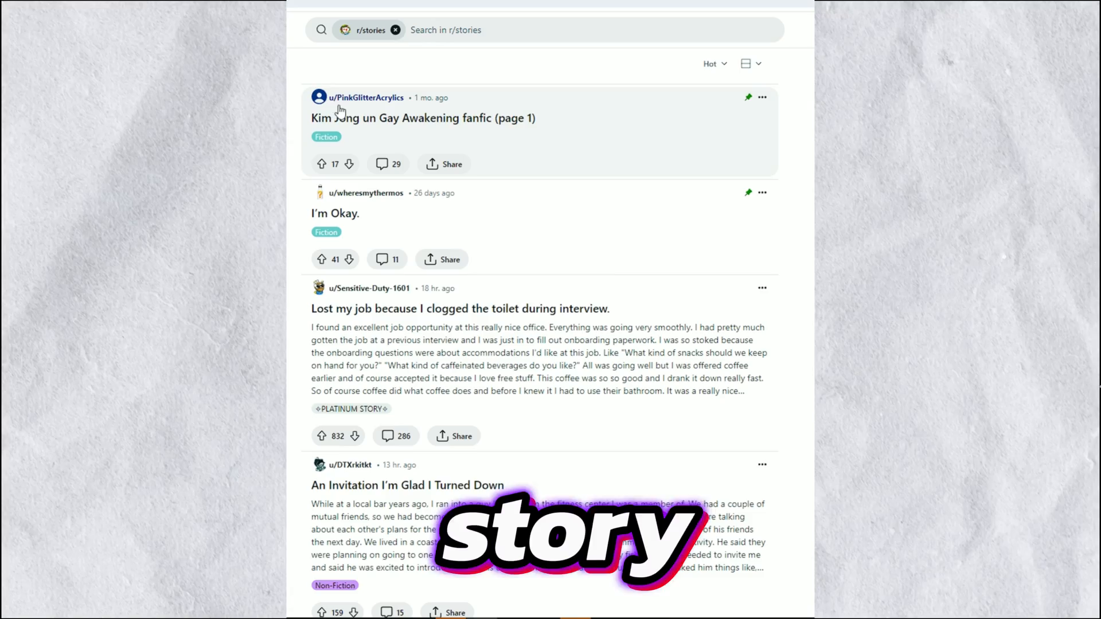
- Switch the project to a 9:16 vertical ratio and select the Minecraft background clip
scroll("down", 3)
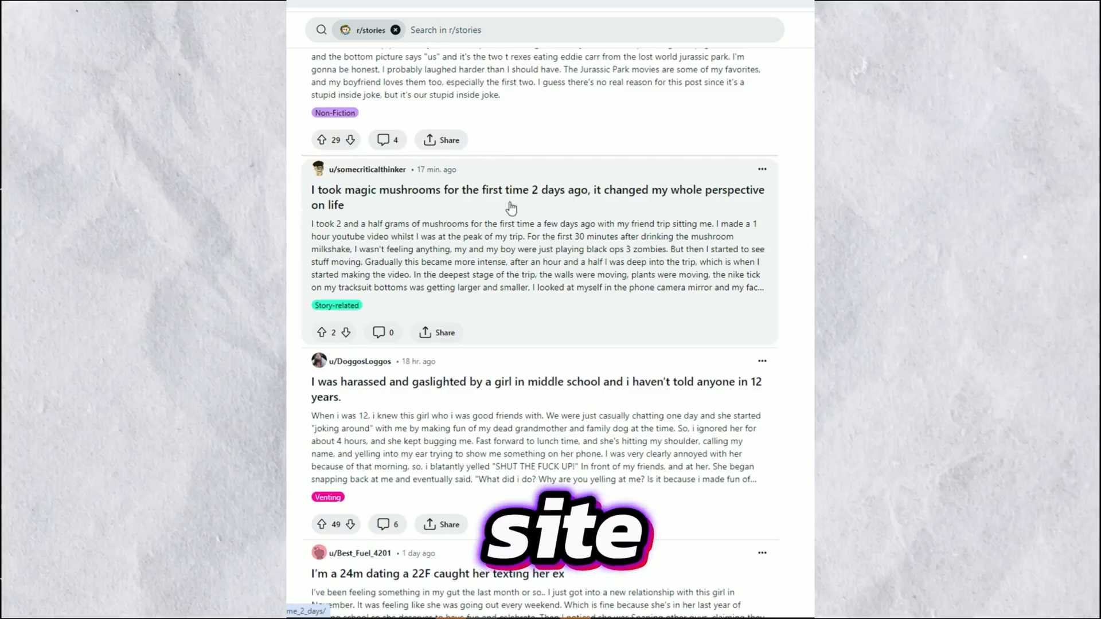
scroll("down", 3)
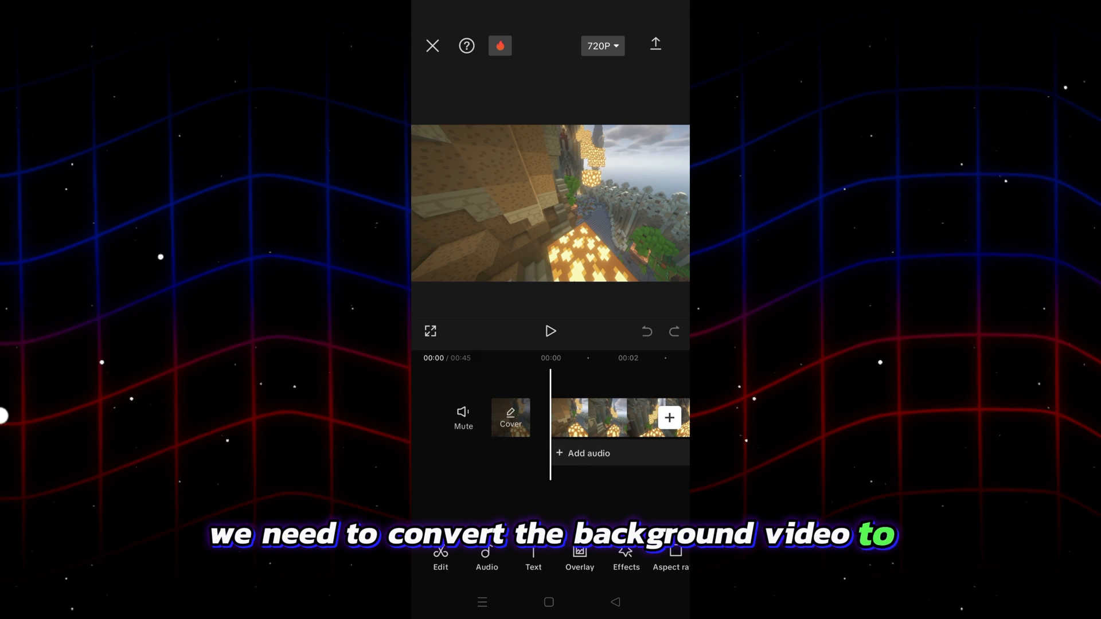
left_click(669, 560)
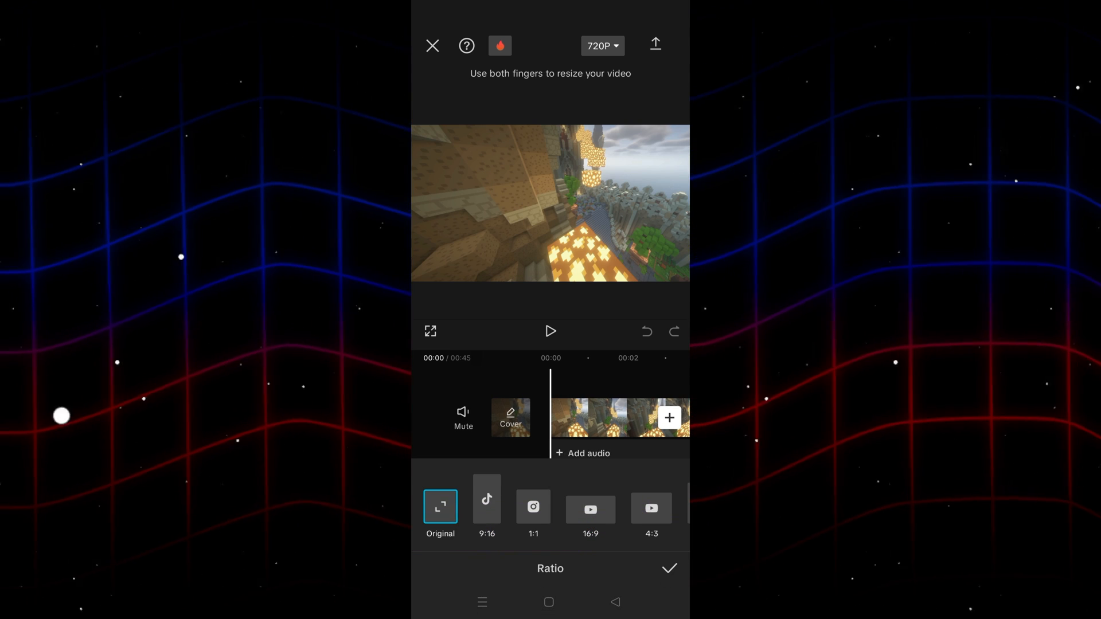
left_click(486, 508)
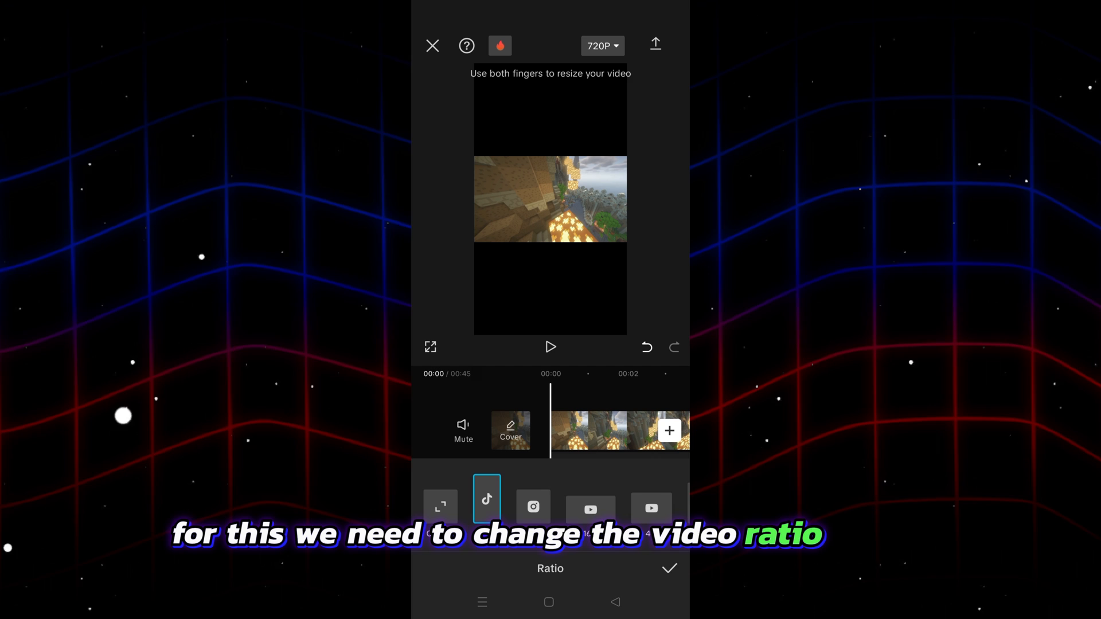
left_click(667, 568)
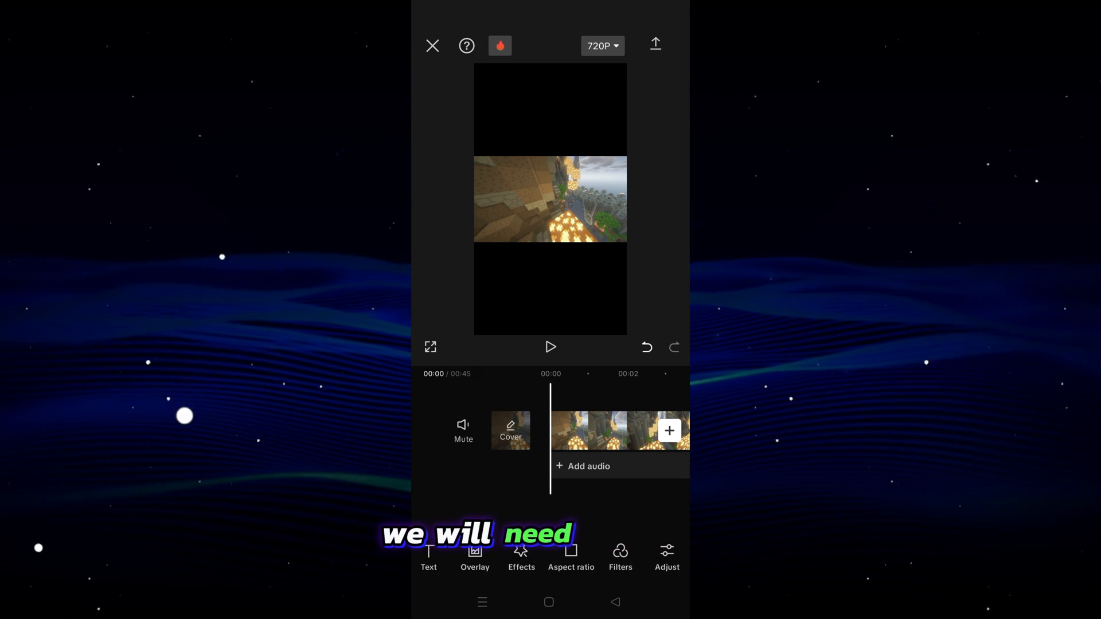
left_click(618, 431)
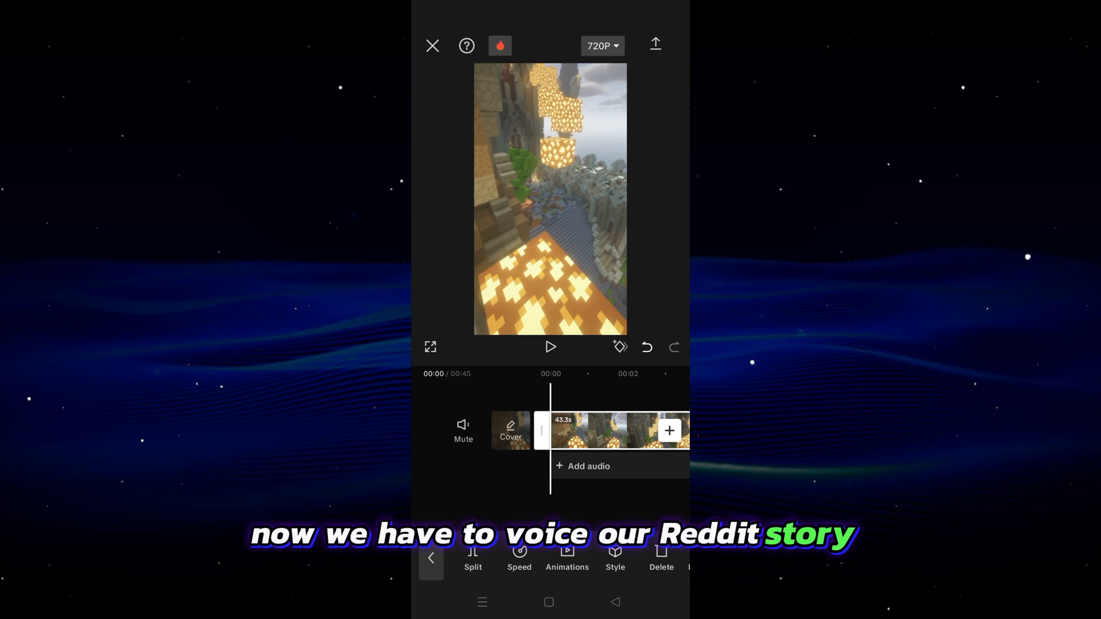
- Preview the vertical video and import the ElevenLabs voiceover as an audio track
left_click(550, 346)
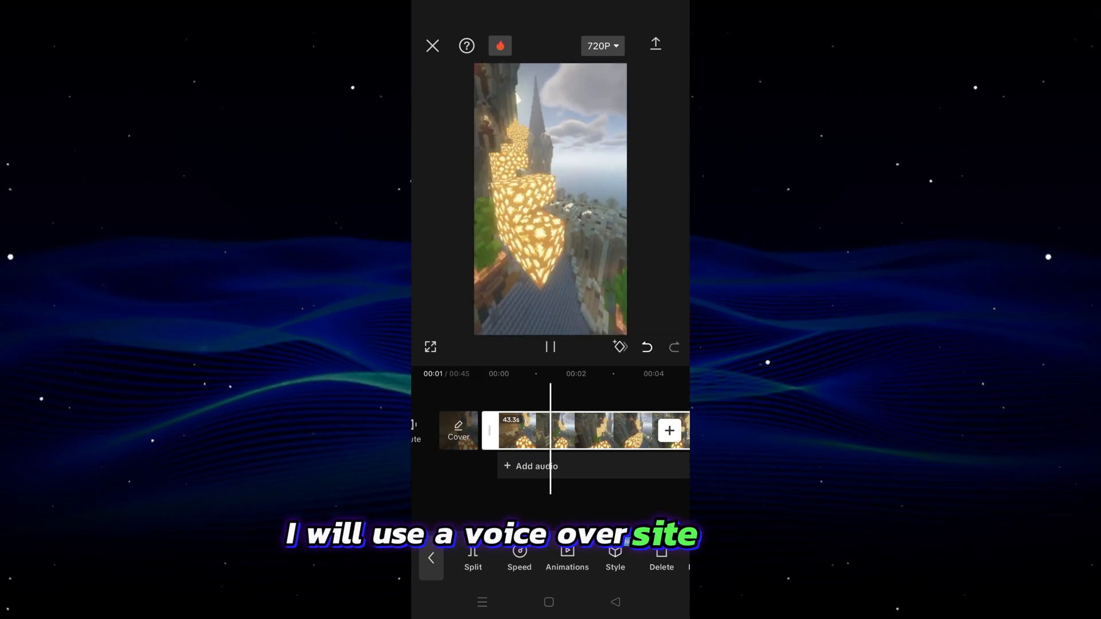
left_click(550, 346)
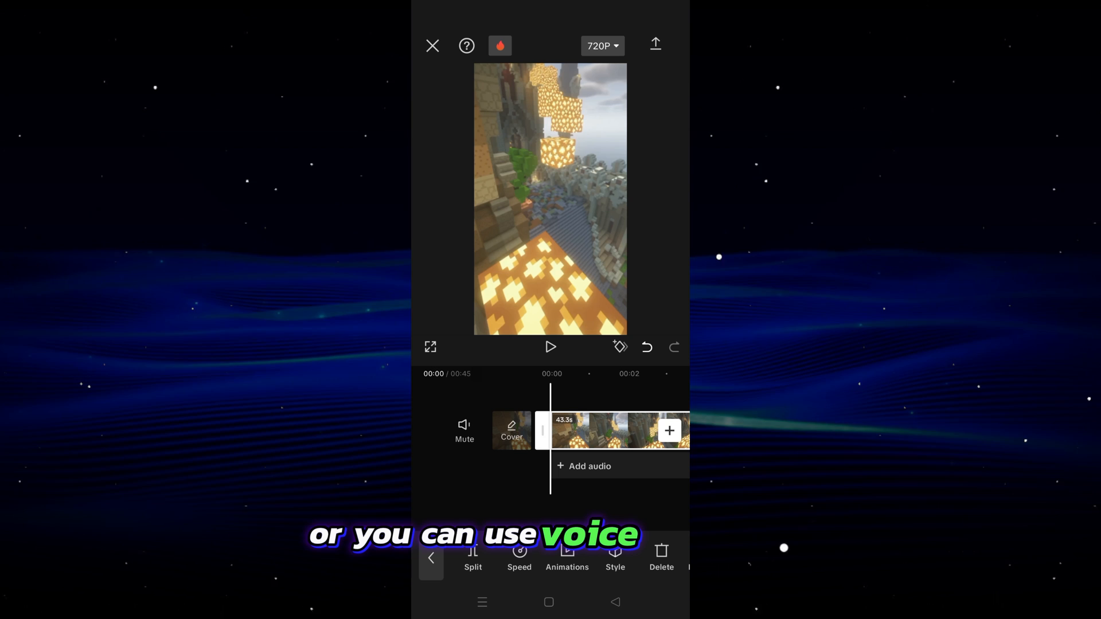
left_click(585, 466)
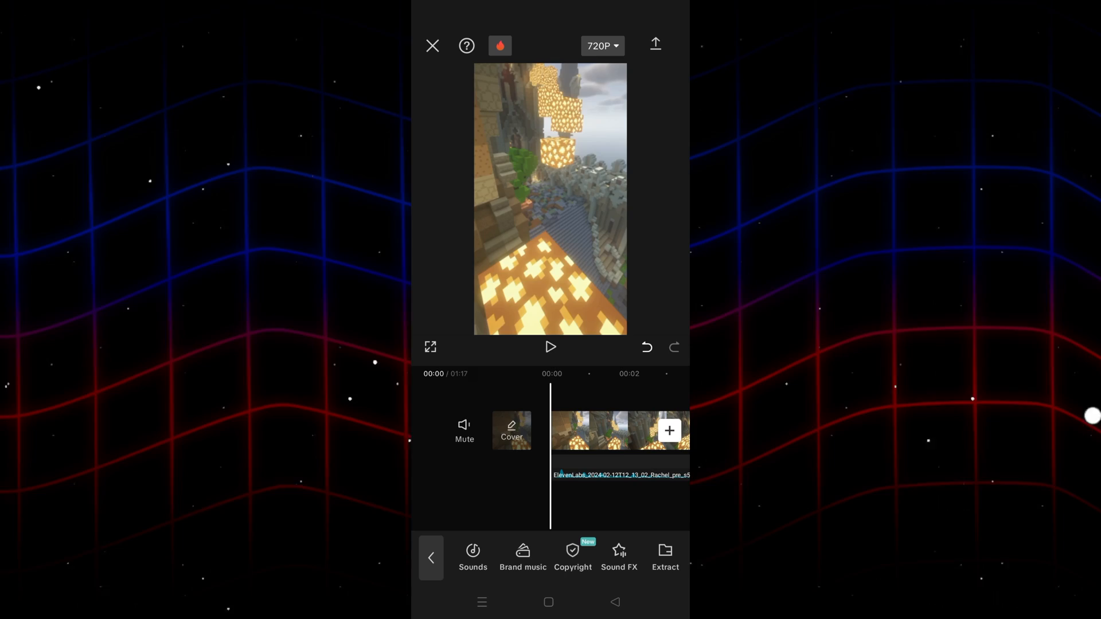
left_click(549, 346)
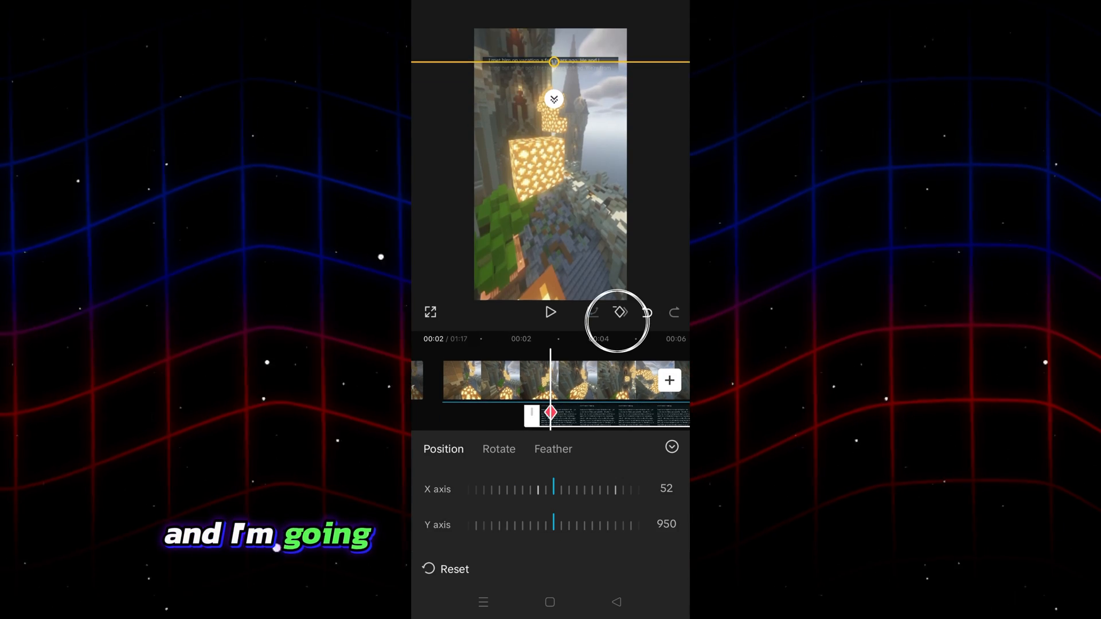
- Add horizontal mask keyframes on the story screenshot at successive reveal points
left_click(550, 312)
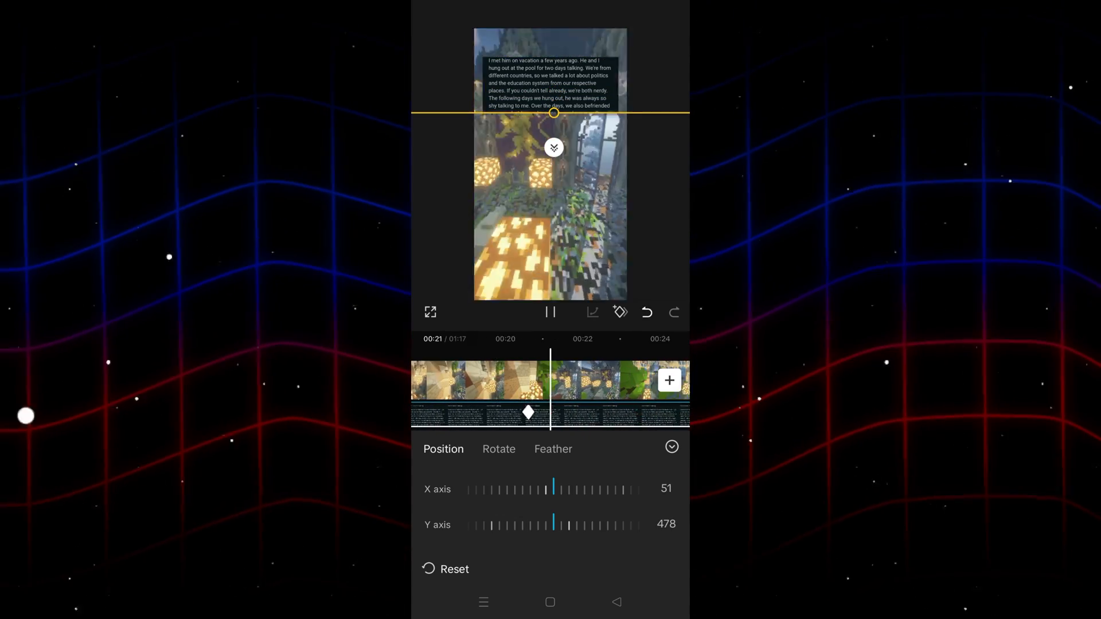
left_click(550, 311)
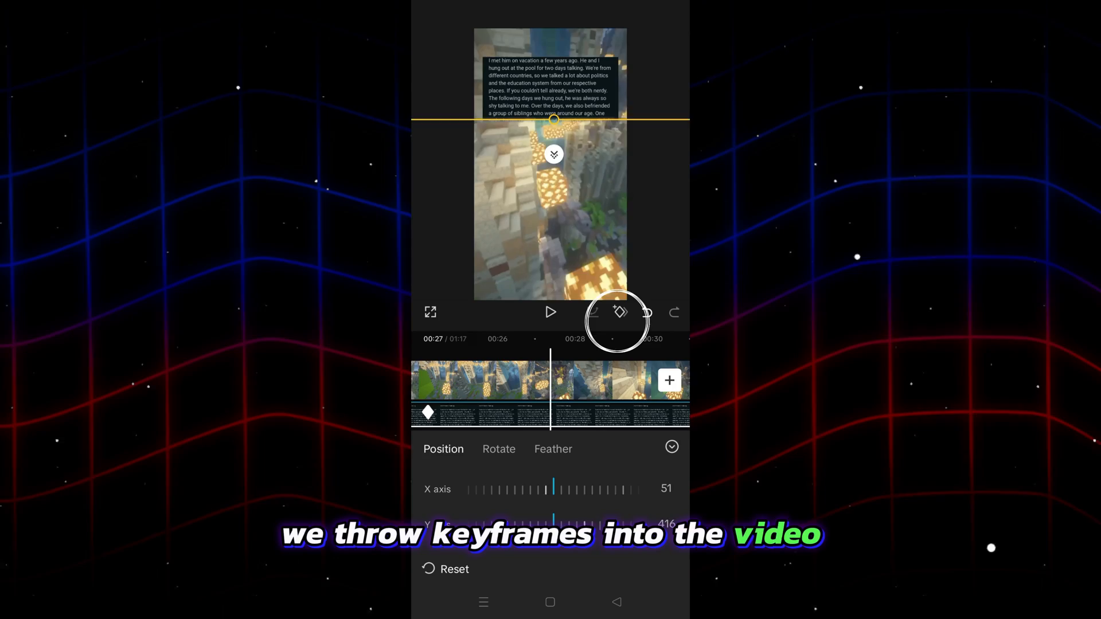
left_click(620, 312)
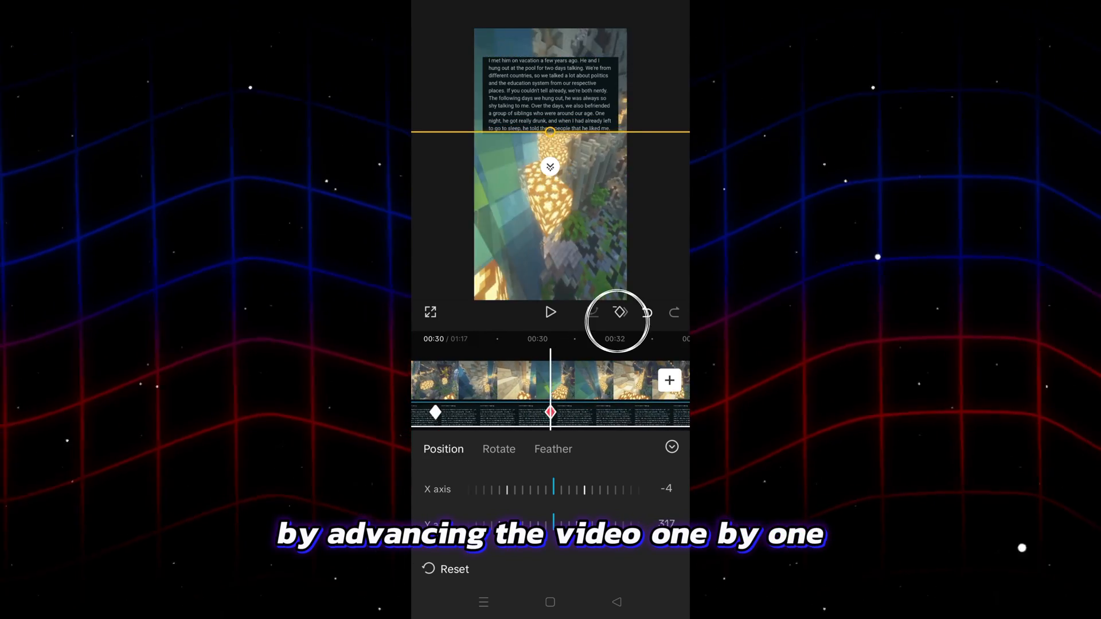
left_click(550, 312)
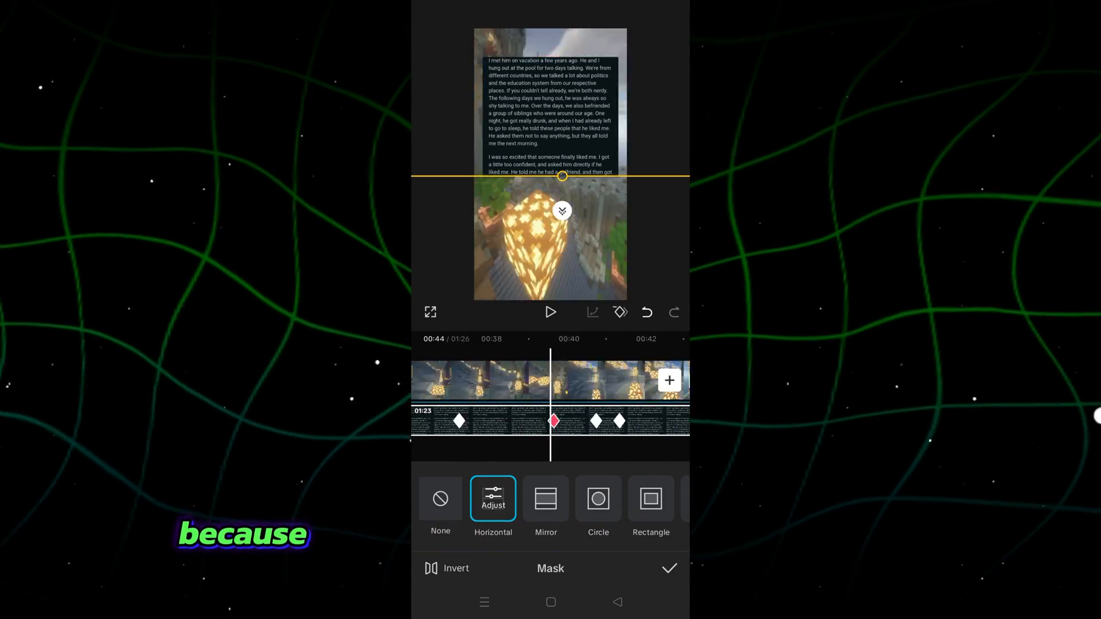
- Lower the horizontal mask with further keyframes until the full story is revealed
left_click(551, 313)
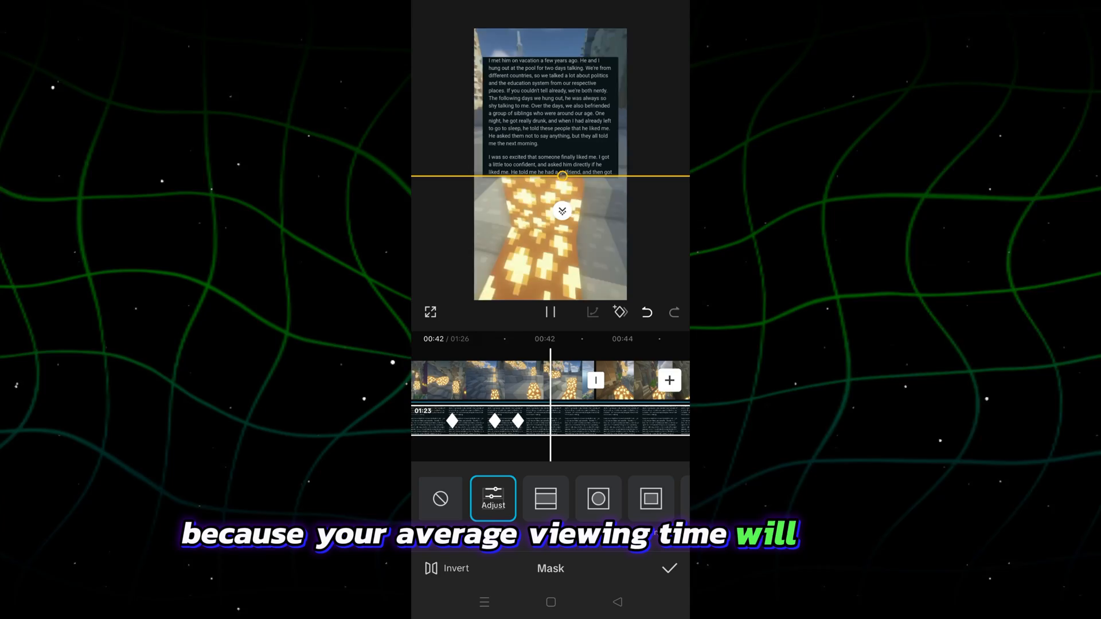
left_click(549, 312)
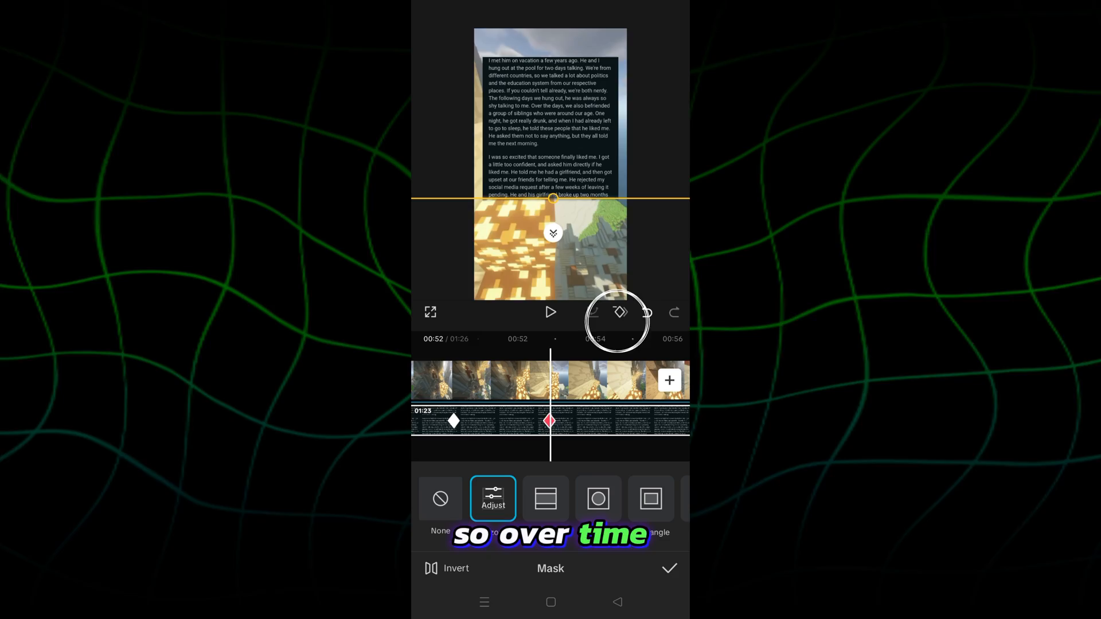
left_click(550, 311)
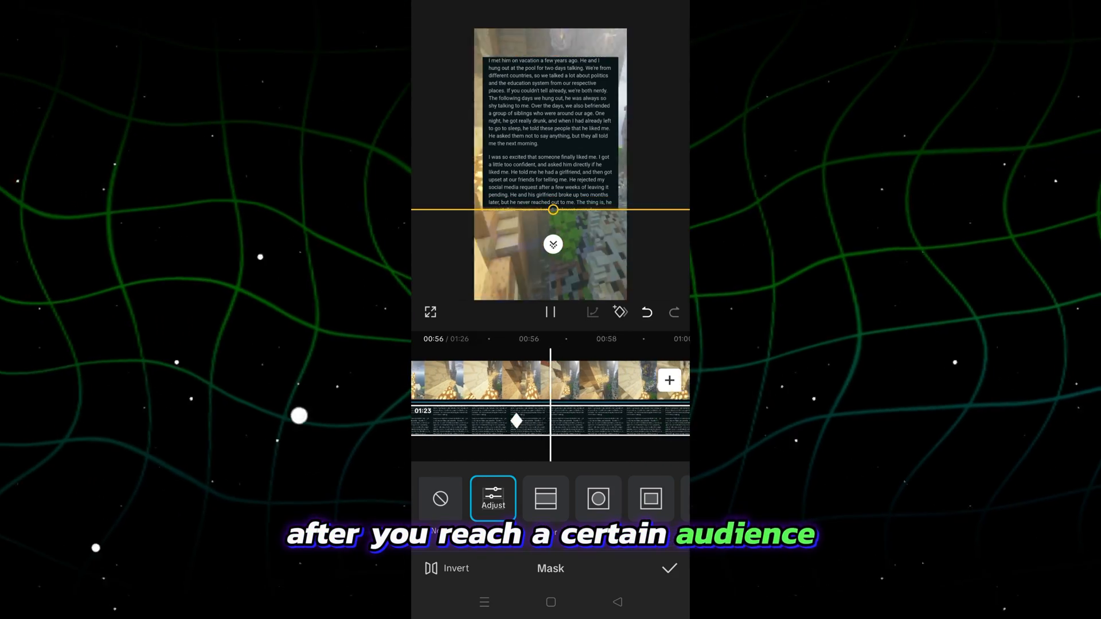
left_click(550, 312)
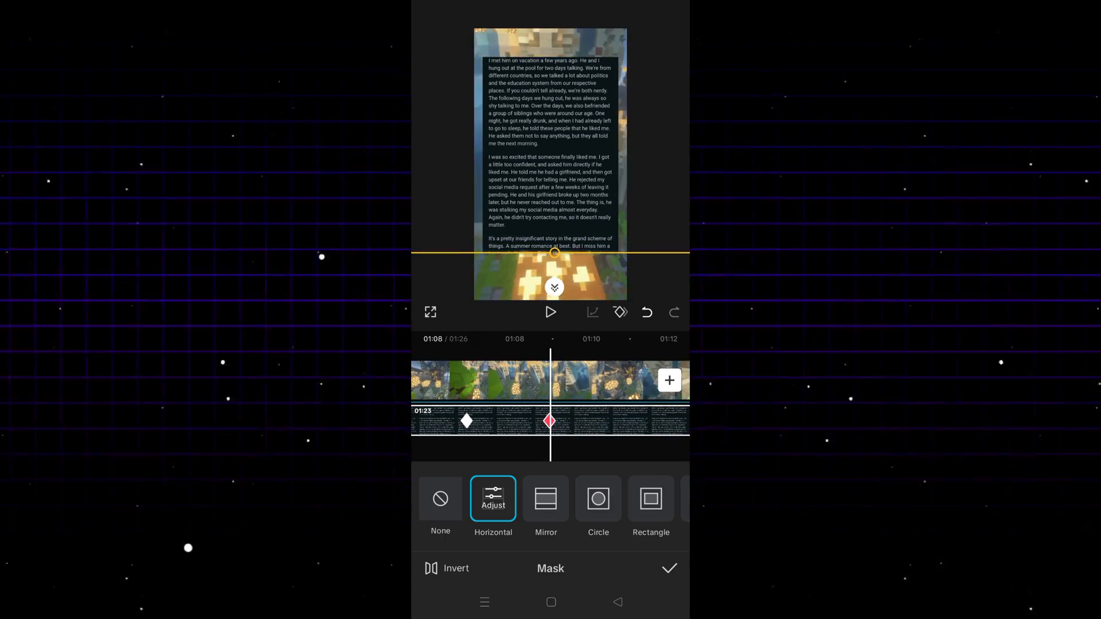
left_click(550, 312)
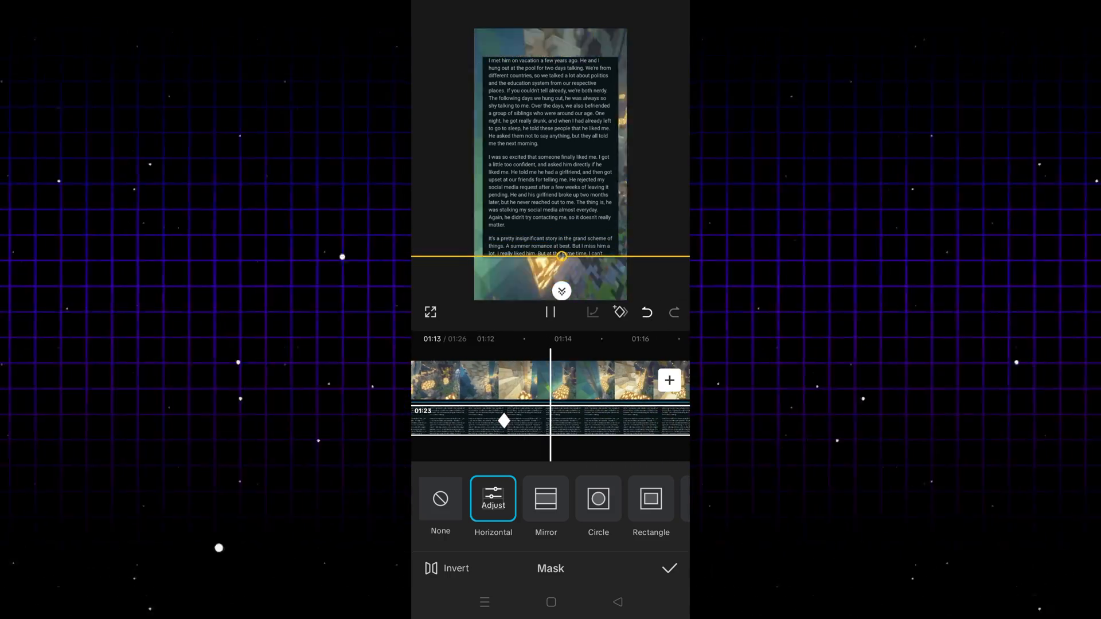
left_click(550, 312)
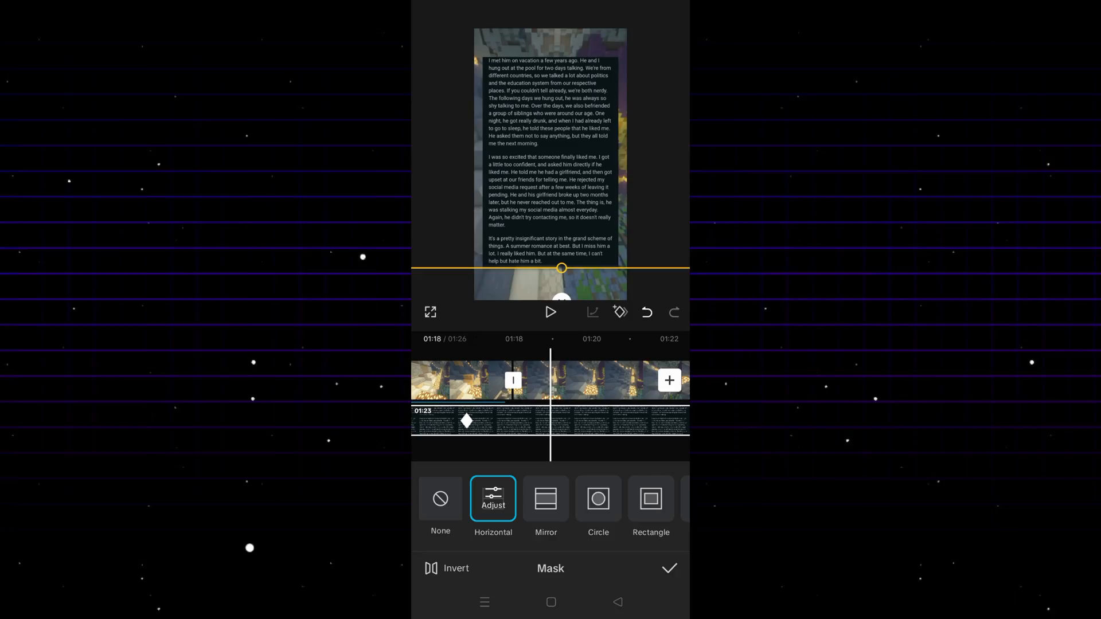
left_click(667, 568)
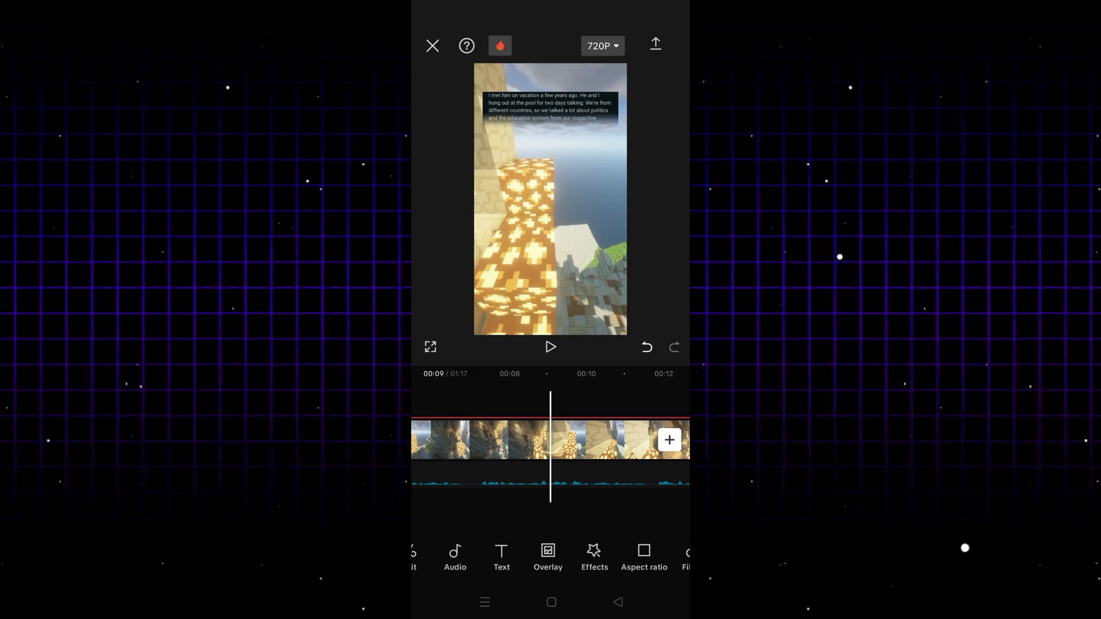
- Generate English auto captions with no template from the voiceover
left_click(501, 558)
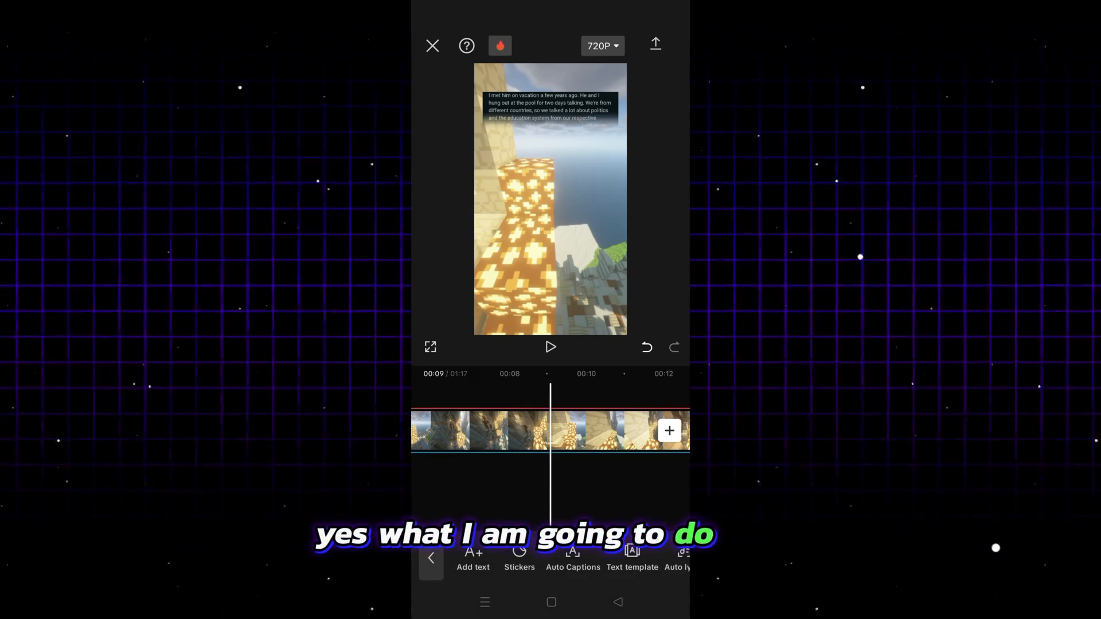
left_click(572, 558)
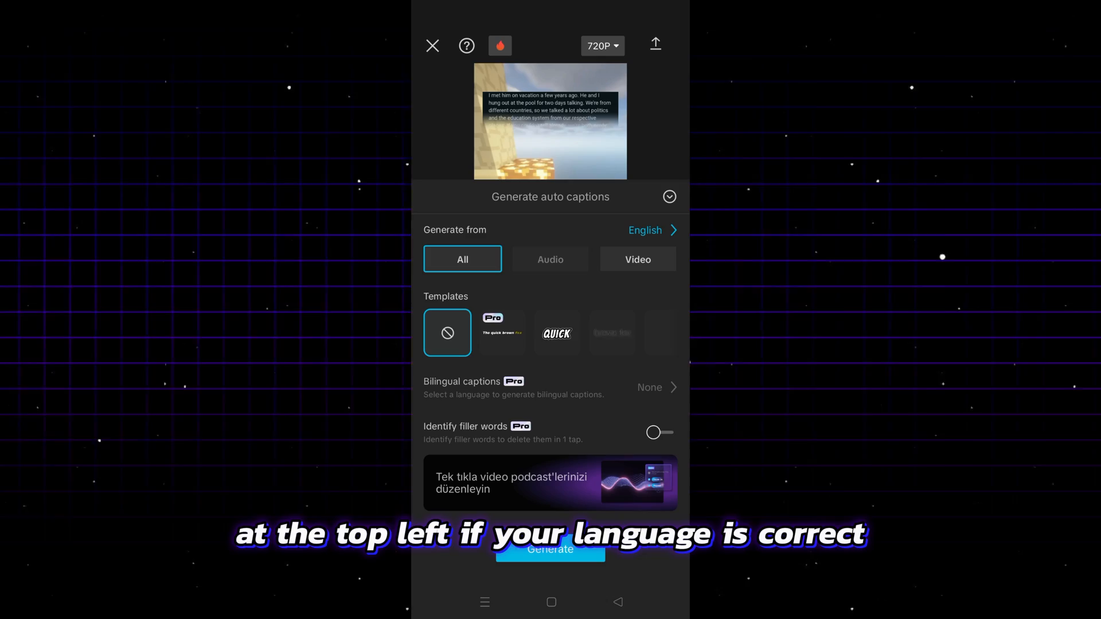
scroll("left", 3)
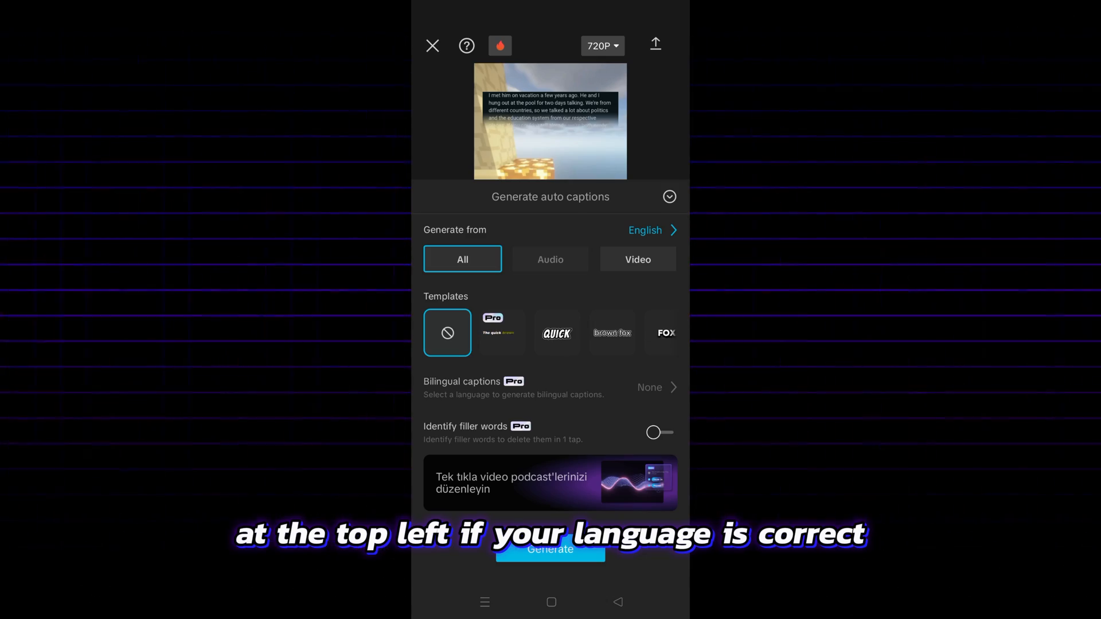
left_click(550, 549)
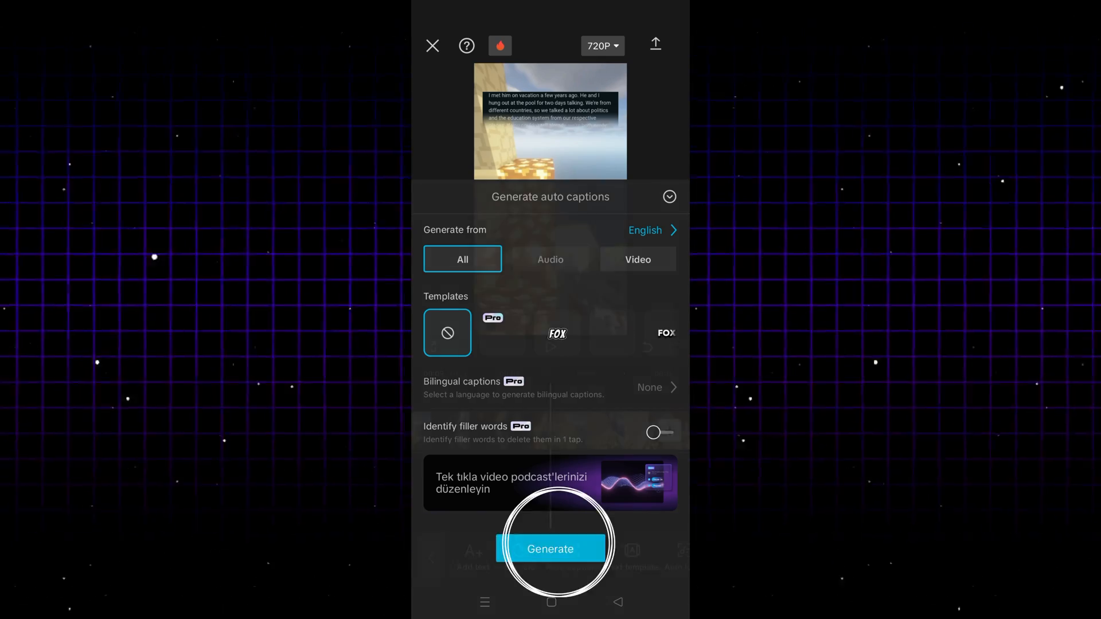
left_click(551, 549)
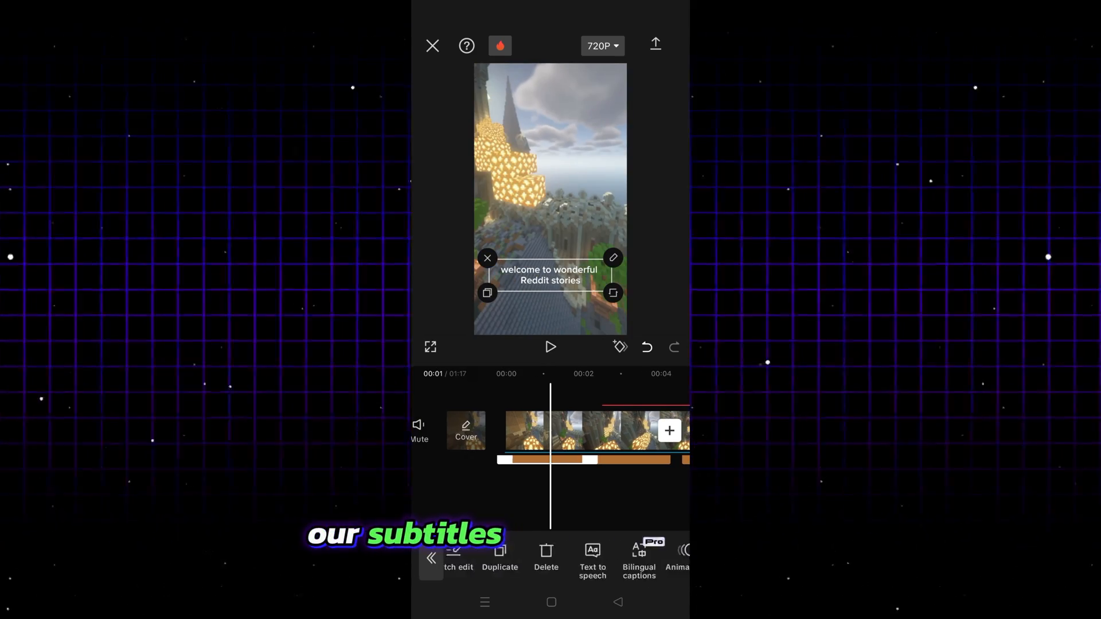
scroll("left", 3)
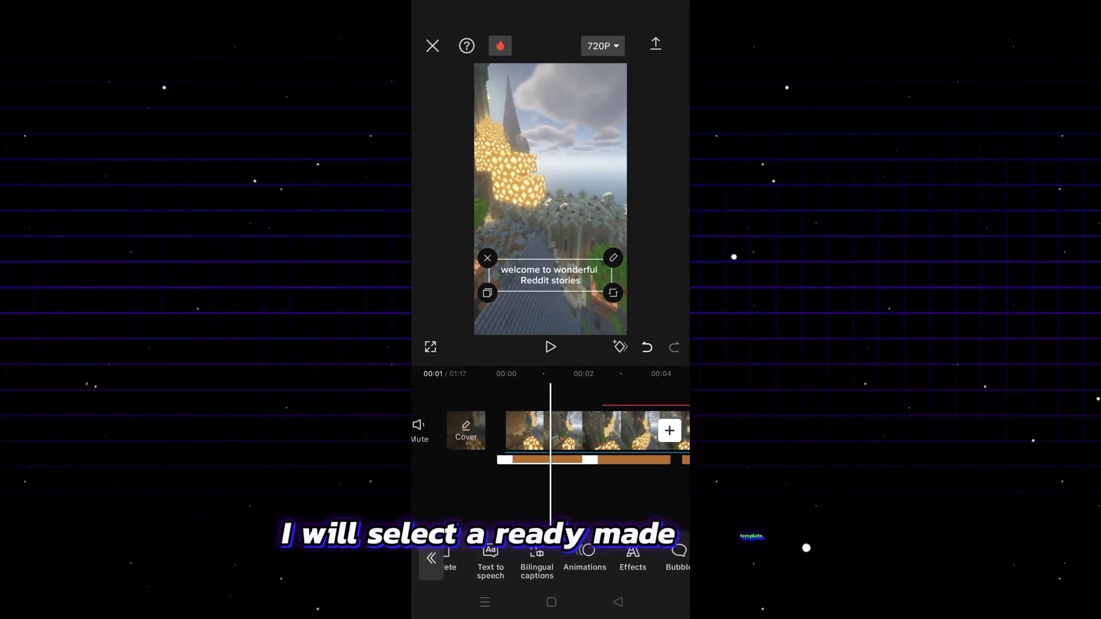
scroll("left", 3)
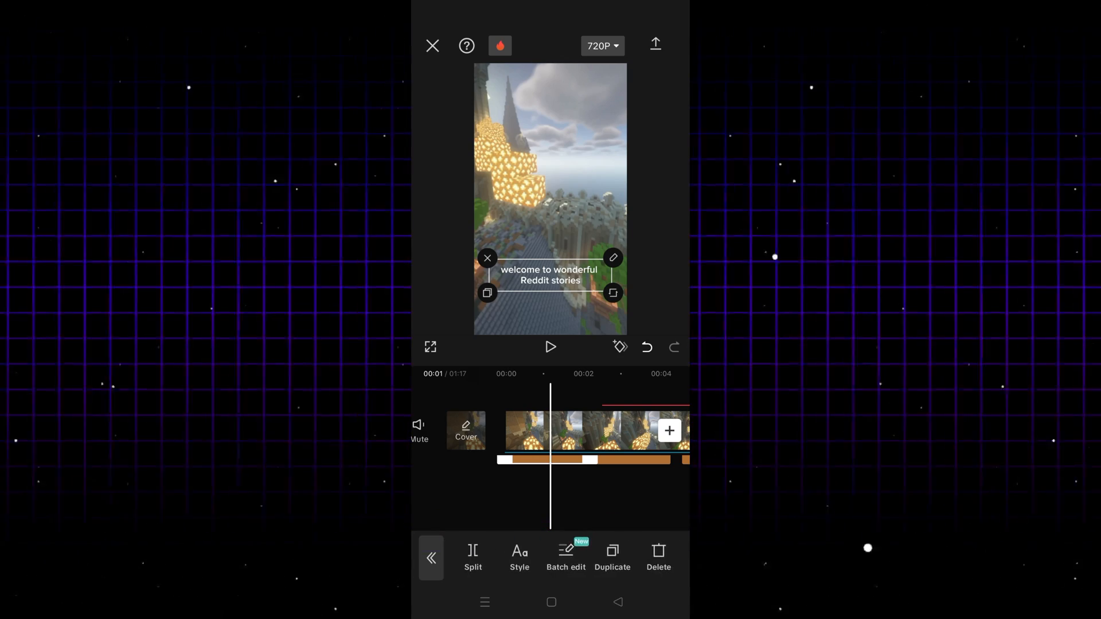
- Apply the bold BROWN comic template to the welcome caption and all auto captions
left_click(612, 258)
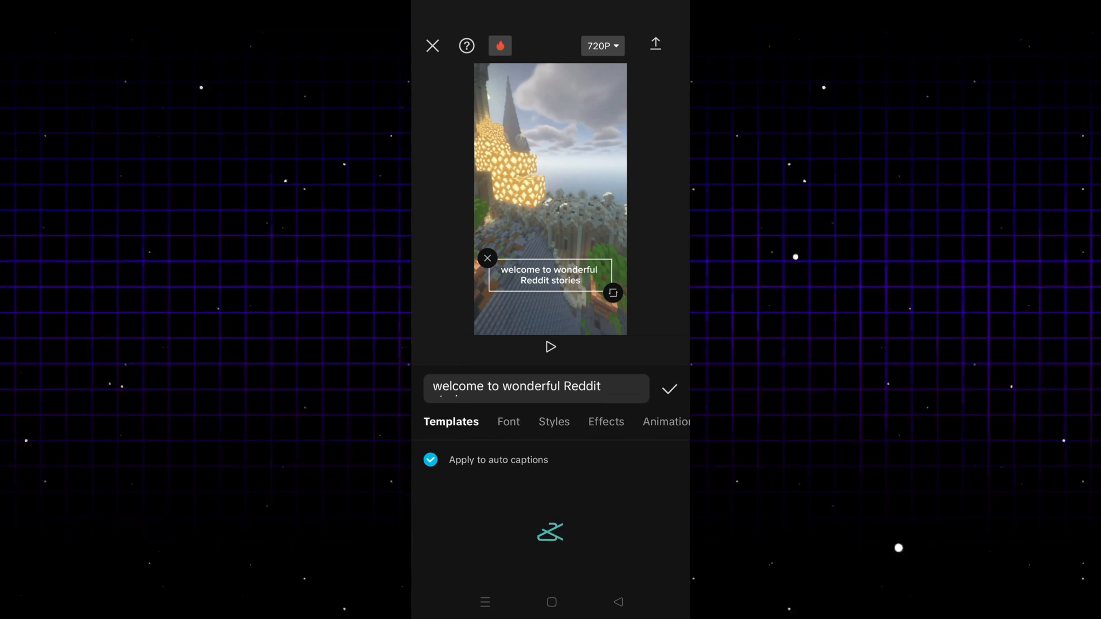
left_click(450, 421)
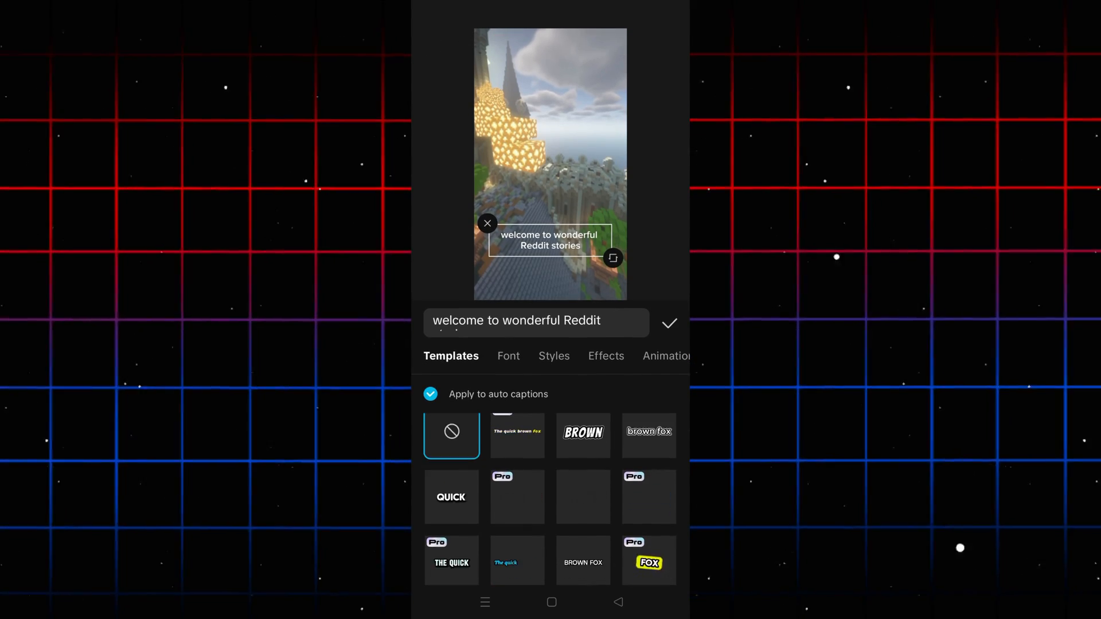
scroll("down", 3)
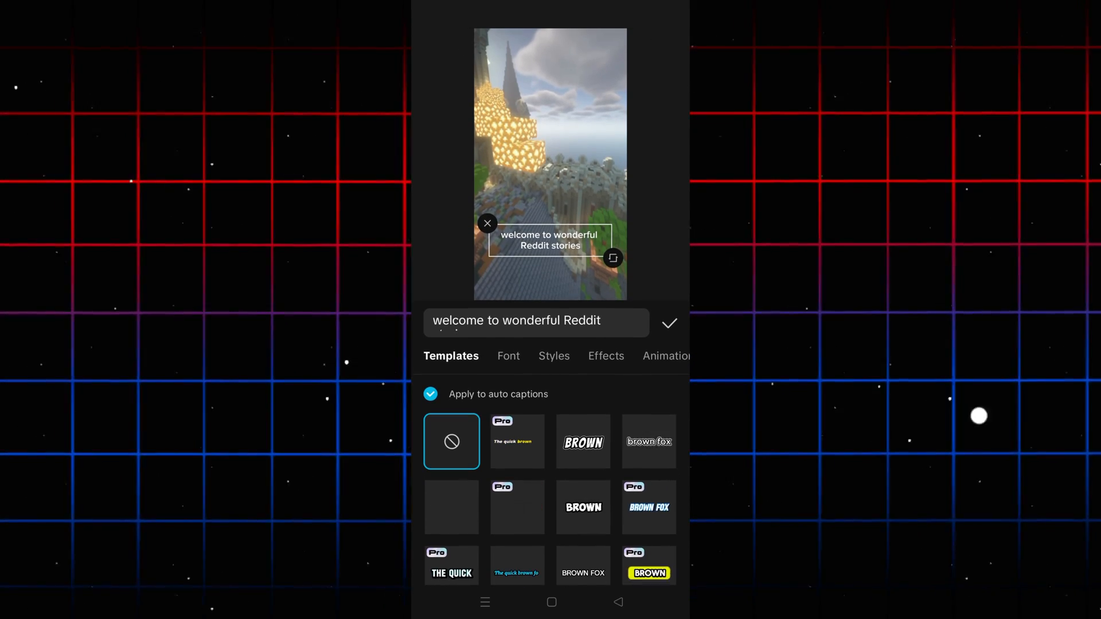
left_click(582, 442)
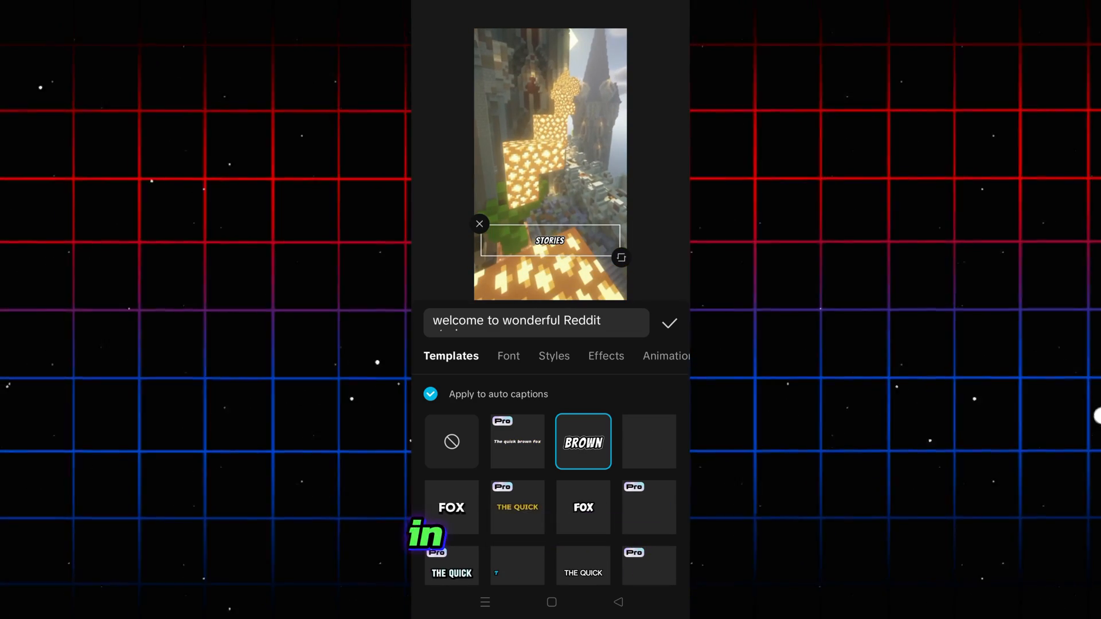
- Browse the English font list and set the captions to a bold rounded font
left_click(506, 356)
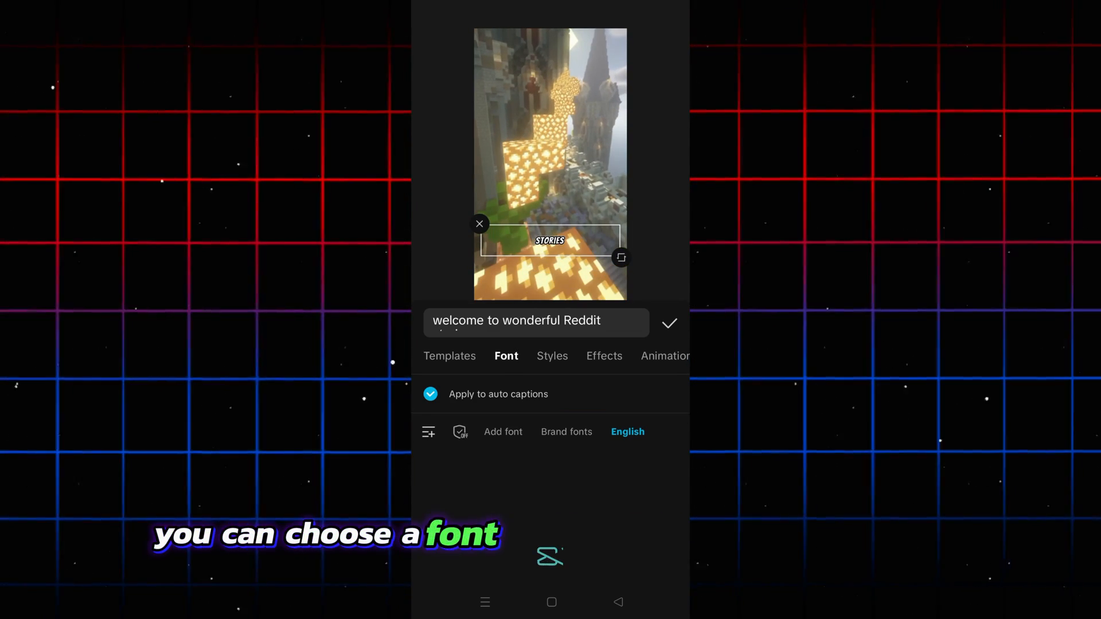
left_click(505, 356)
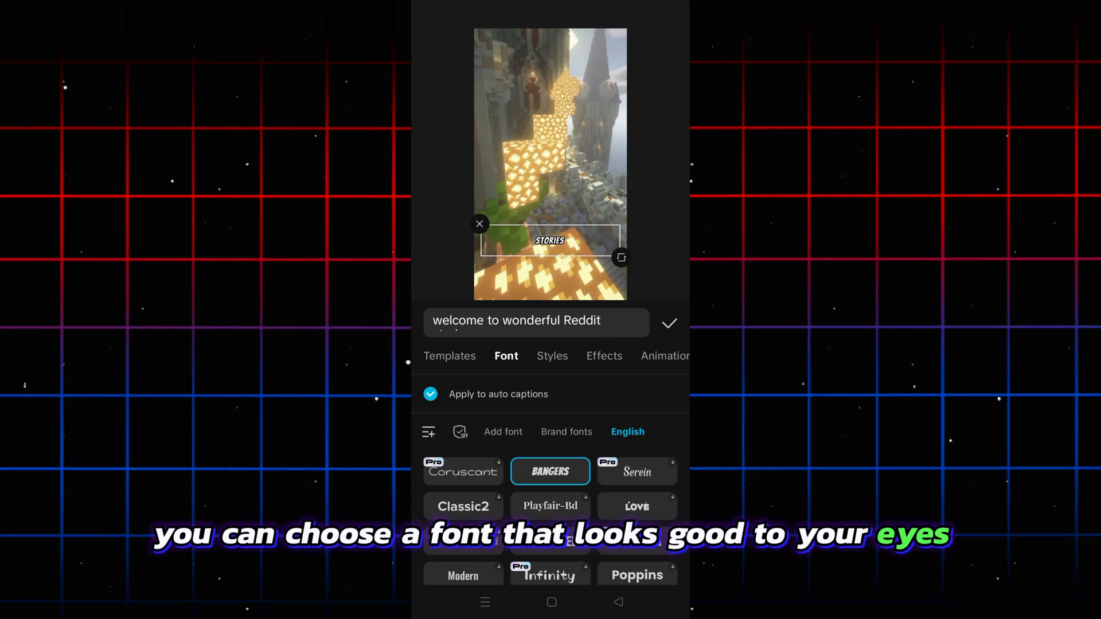
scroll("down", 3)
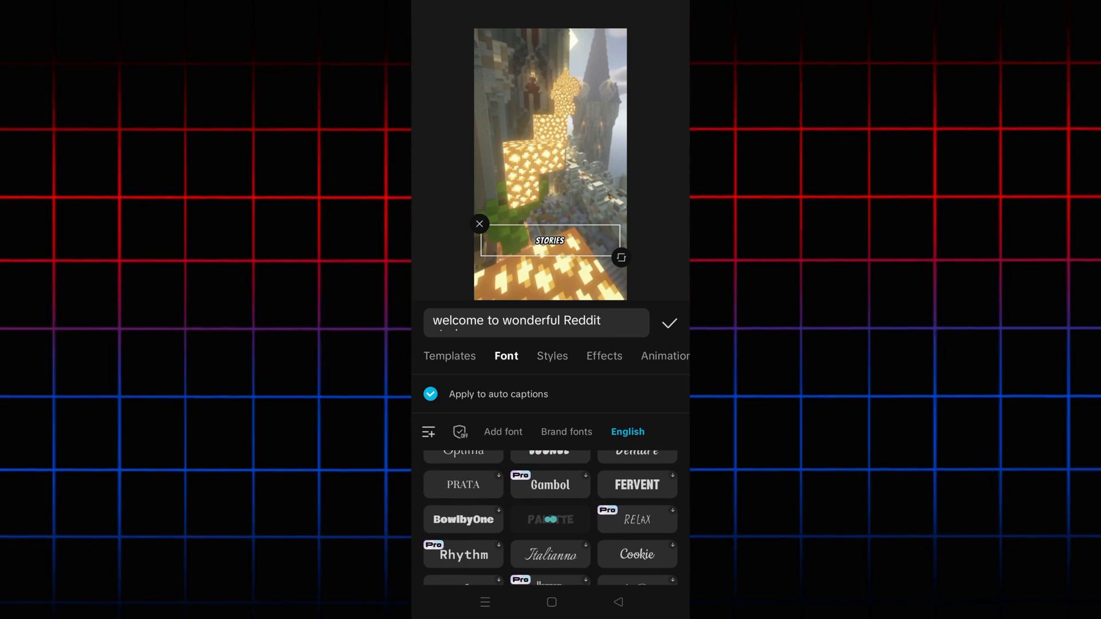
scroll("down", 3)
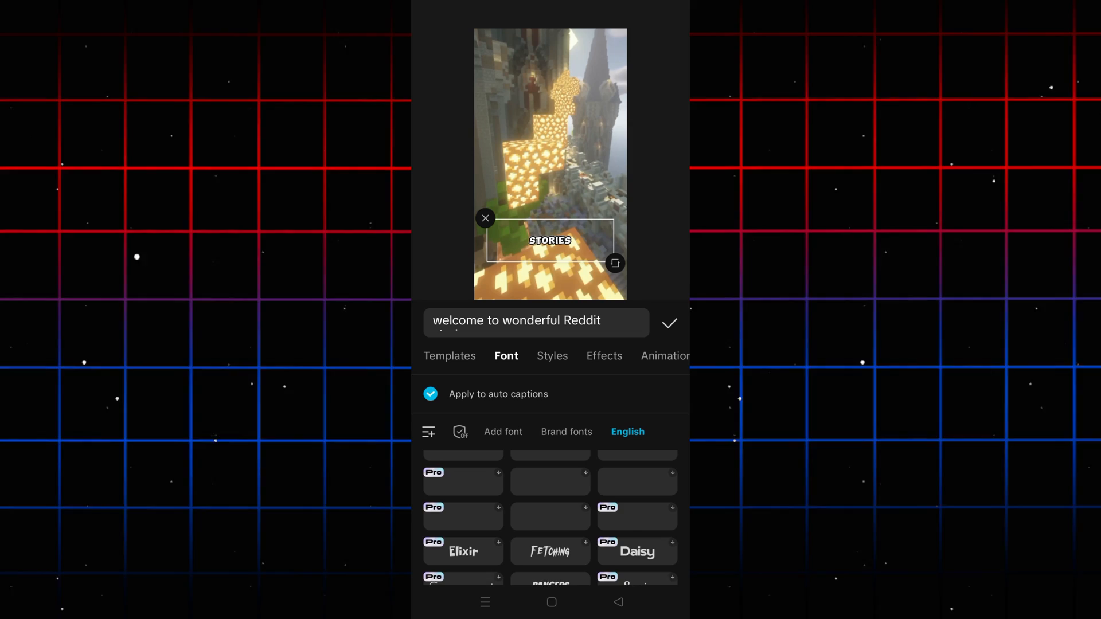
scroll("up", 3)
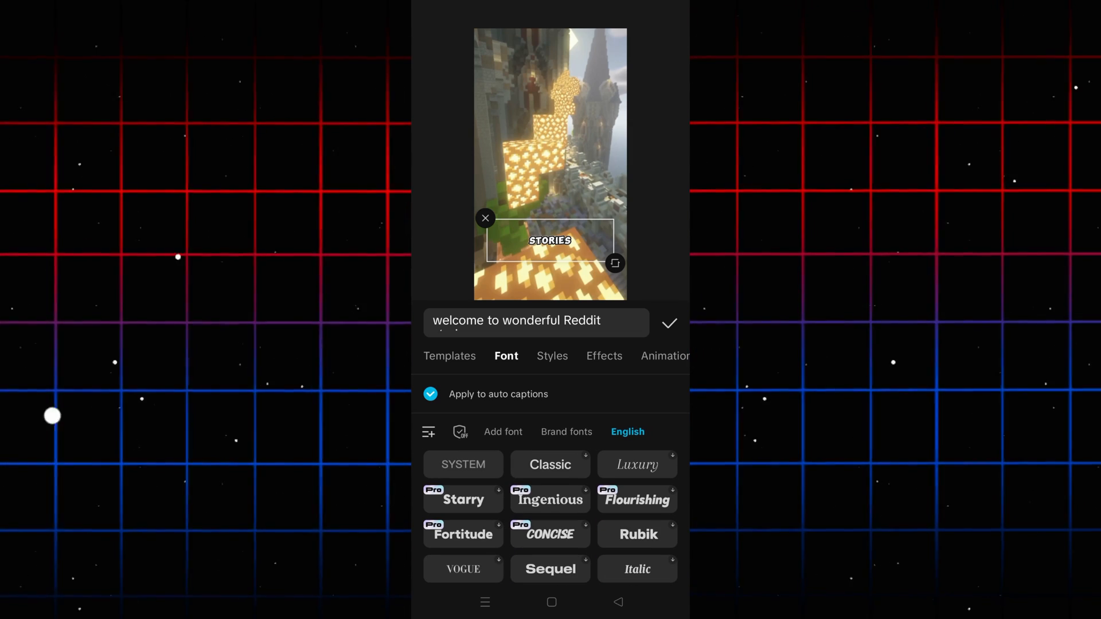
left_click(551, 356)
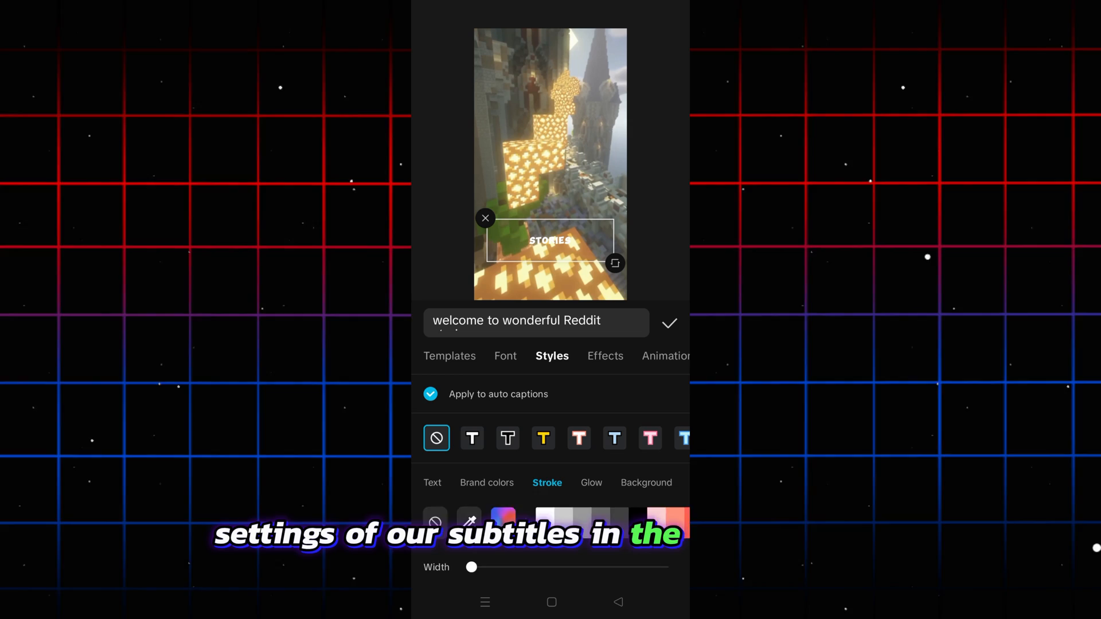
- Give the captions a black stroke of width 72 and a red glow
left_click(590, 482)
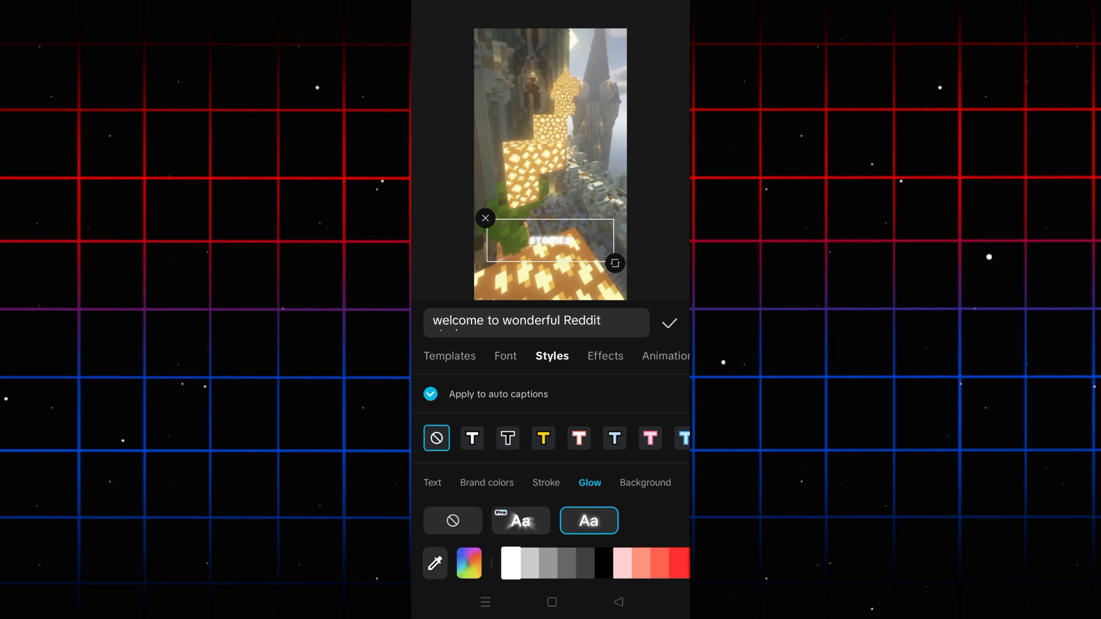
left_click(546, 483)
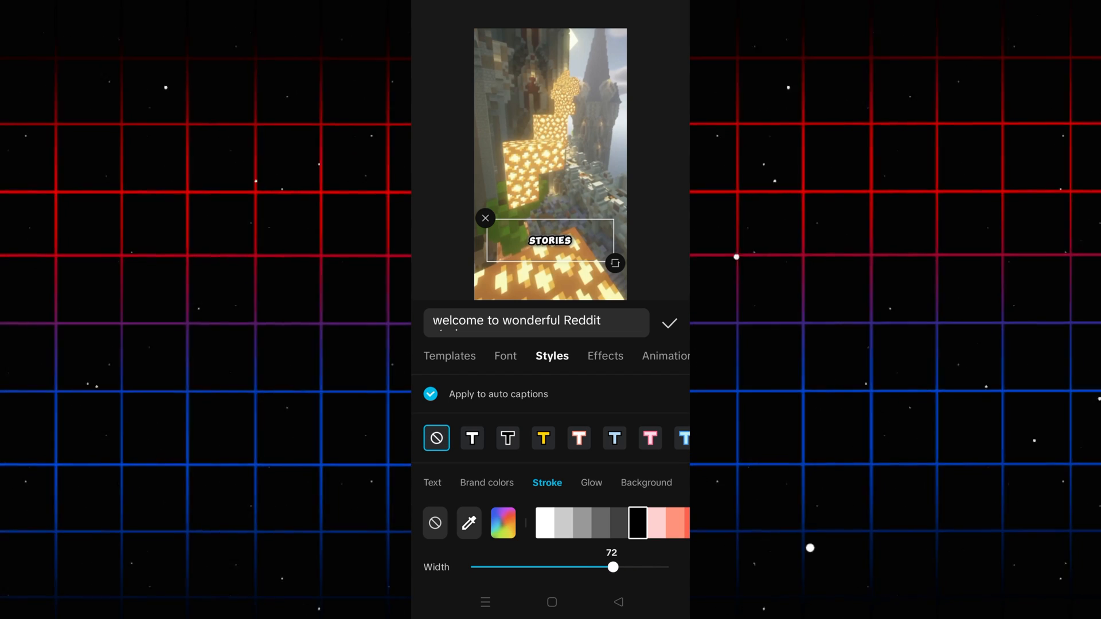
left_click(589, 482)
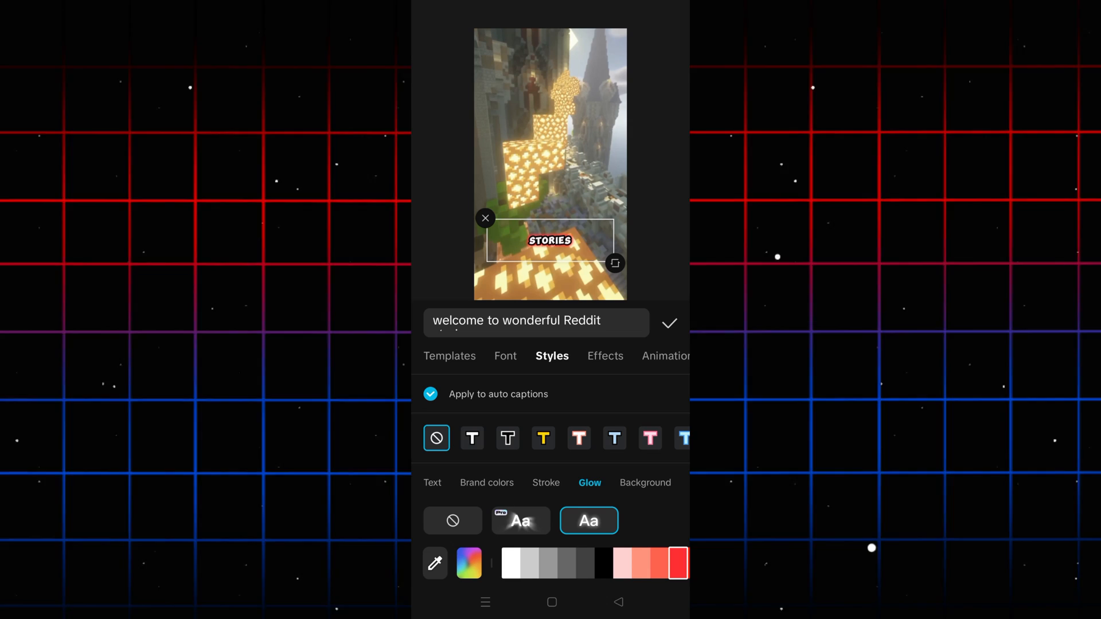
left_click(545, 482)
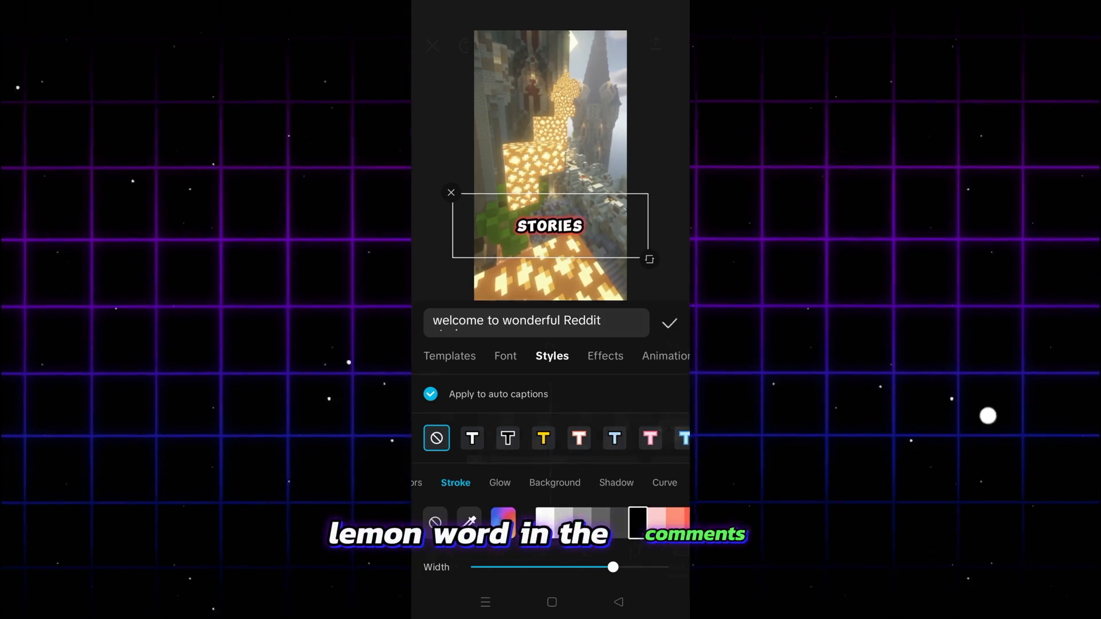
left_click(667, 323)
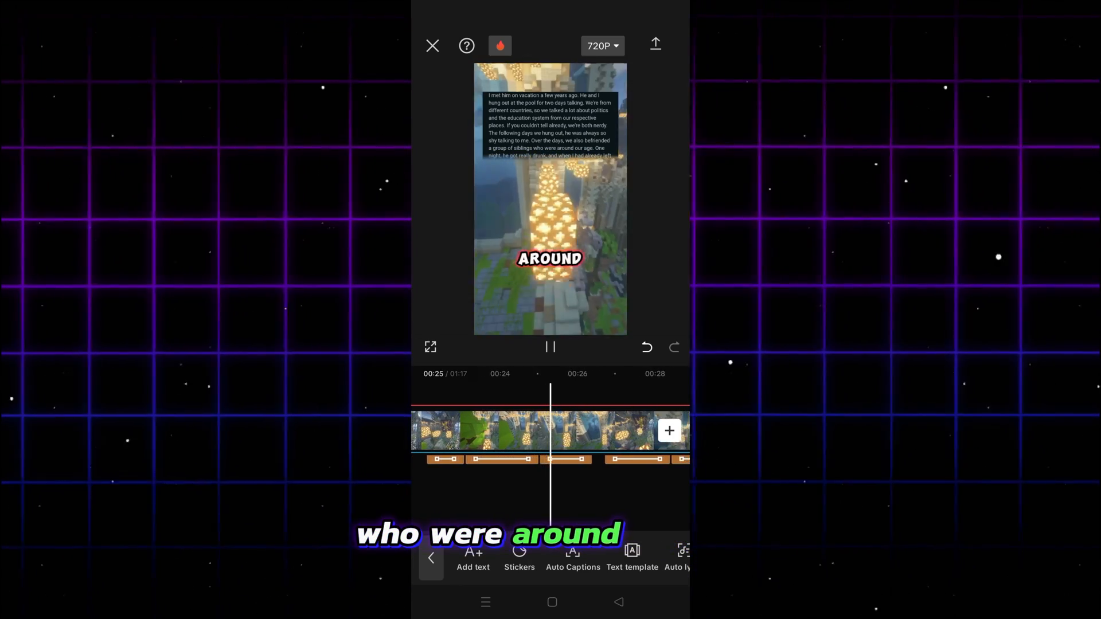
- Play the video to review the restyled captions over the story, then pause
left_click(549, 347)
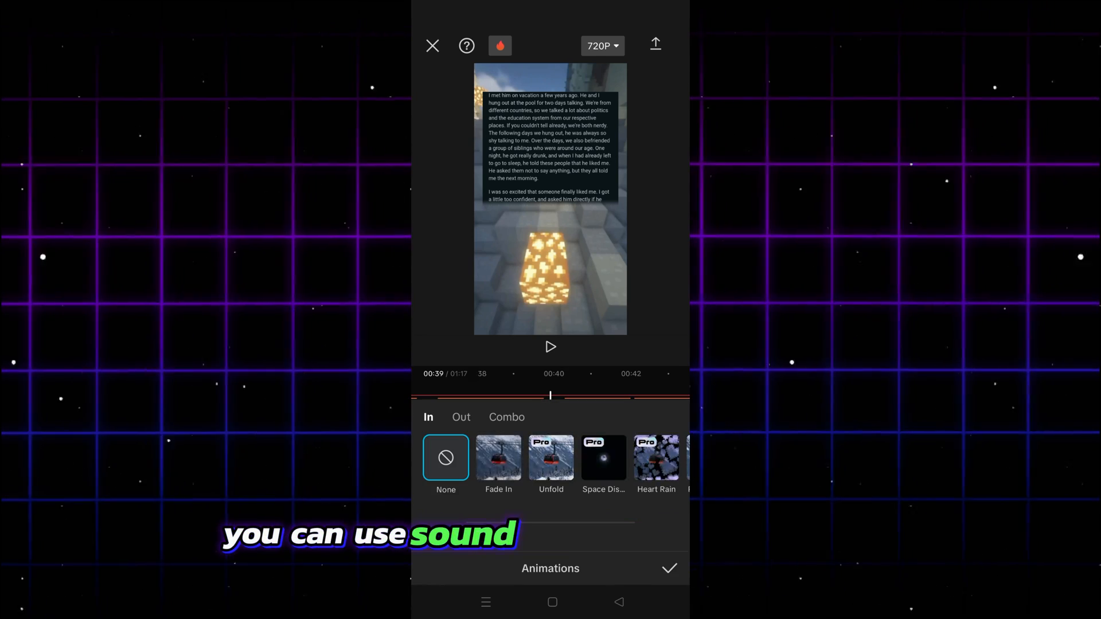
- Apply the Zoom In entrance animation to the background clip
scroll("left", 3)
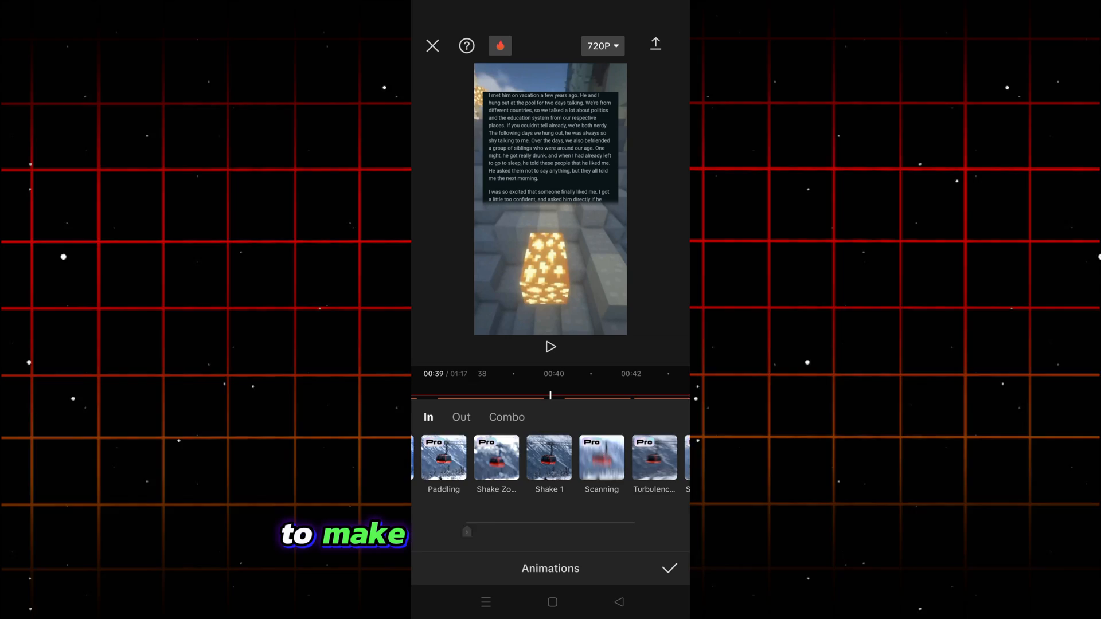
scroll("left", 3)
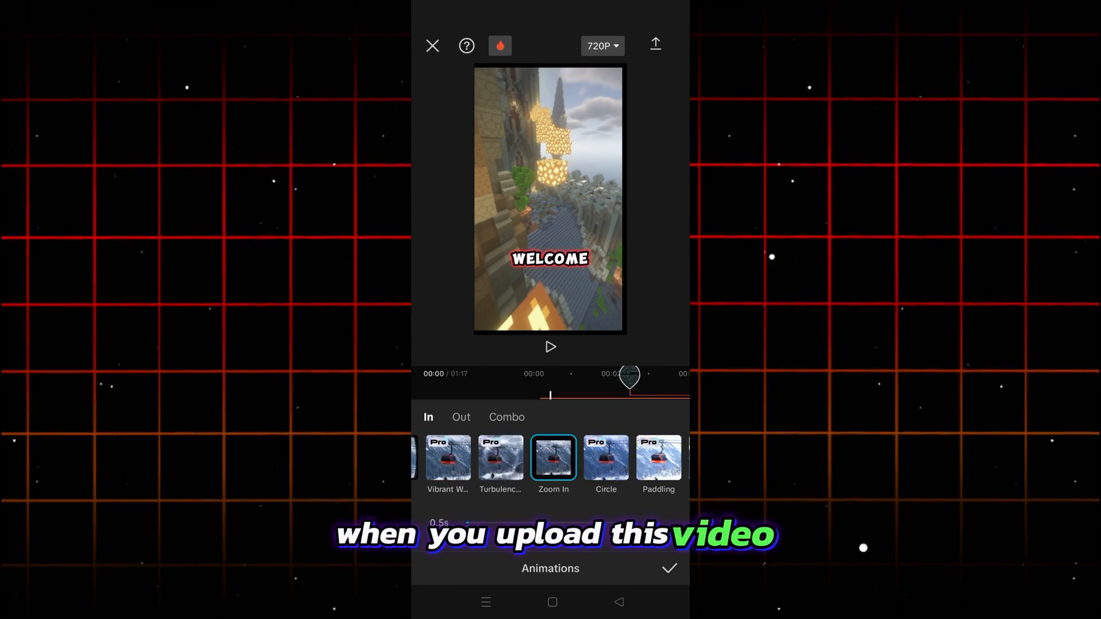
left_click(550, 346)
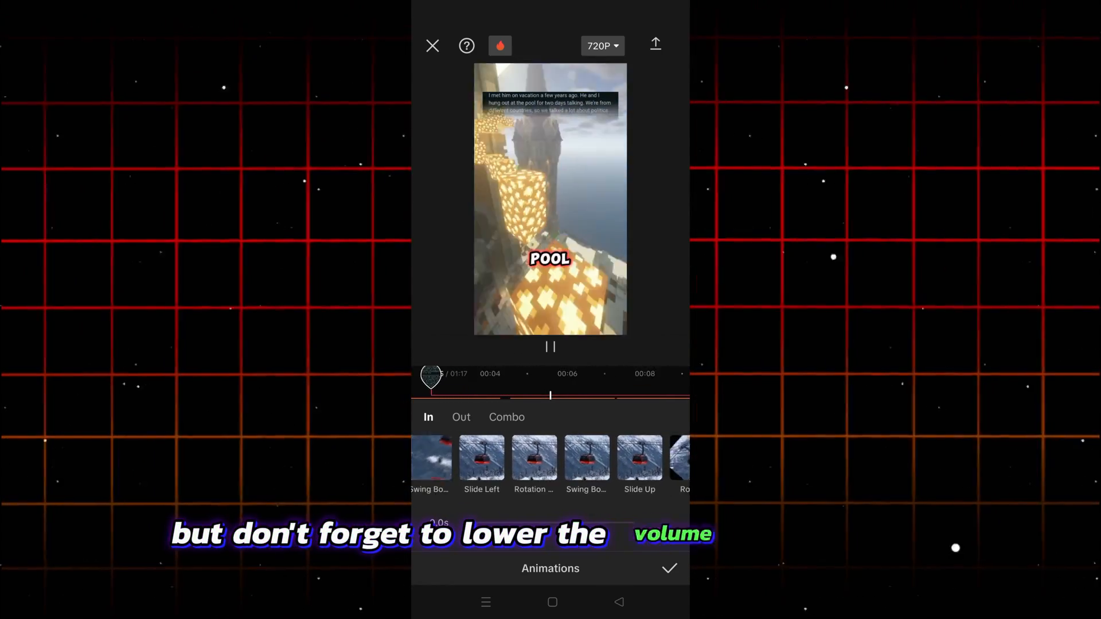
left_click(552, 460)
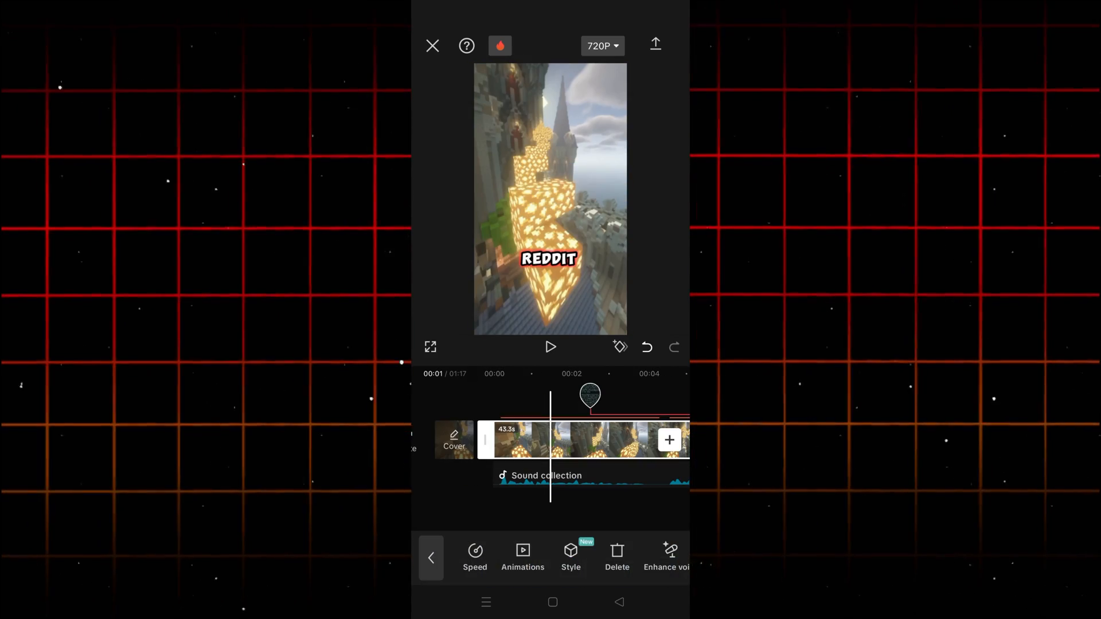
- Raise the background clip's Sharpen adjustment to 62
left_click(430, 557)
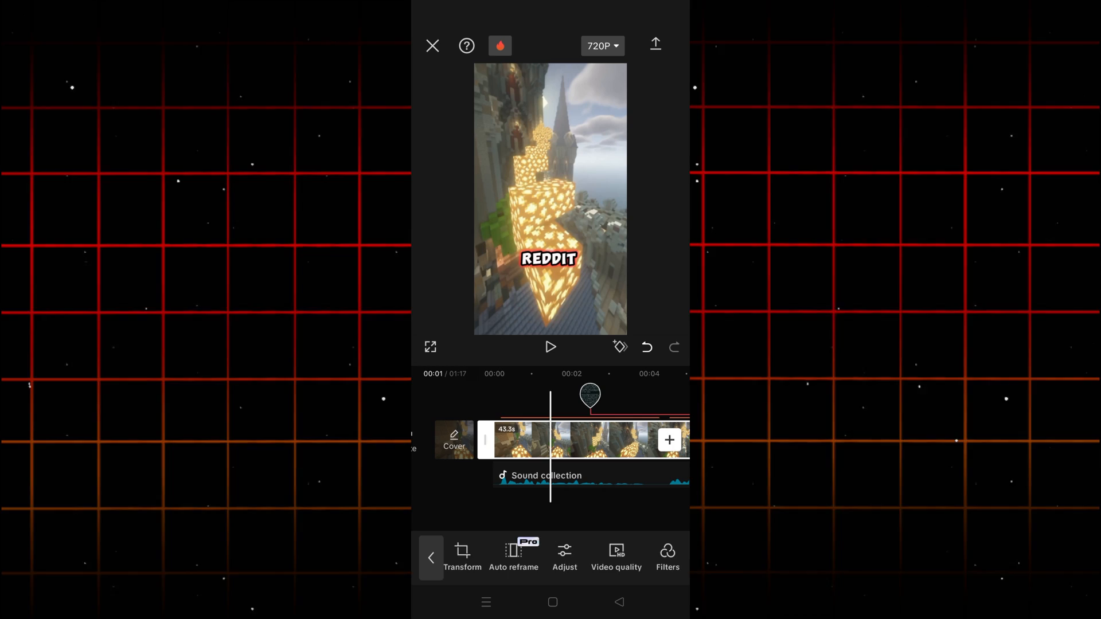
left_click(563, 555)
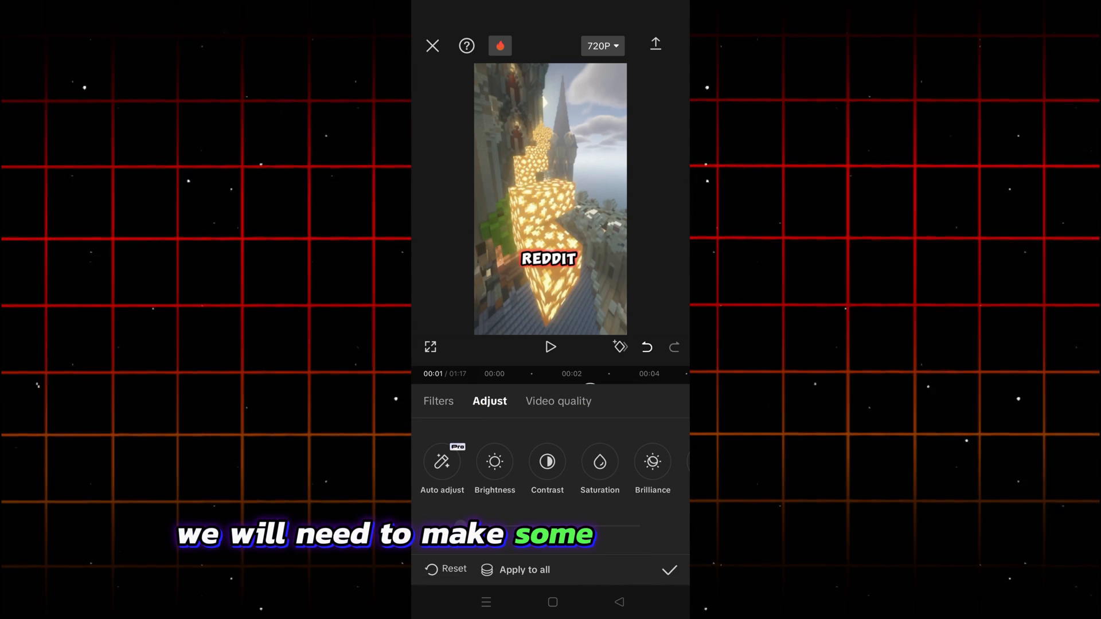
left_click(546, 462)
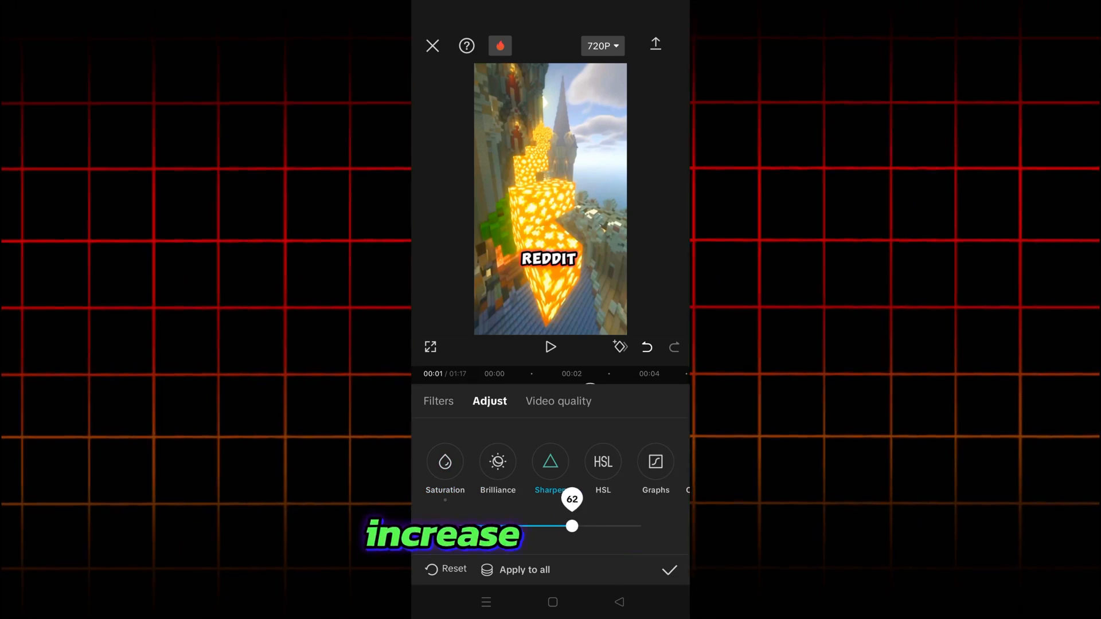
scroll("left", 3)
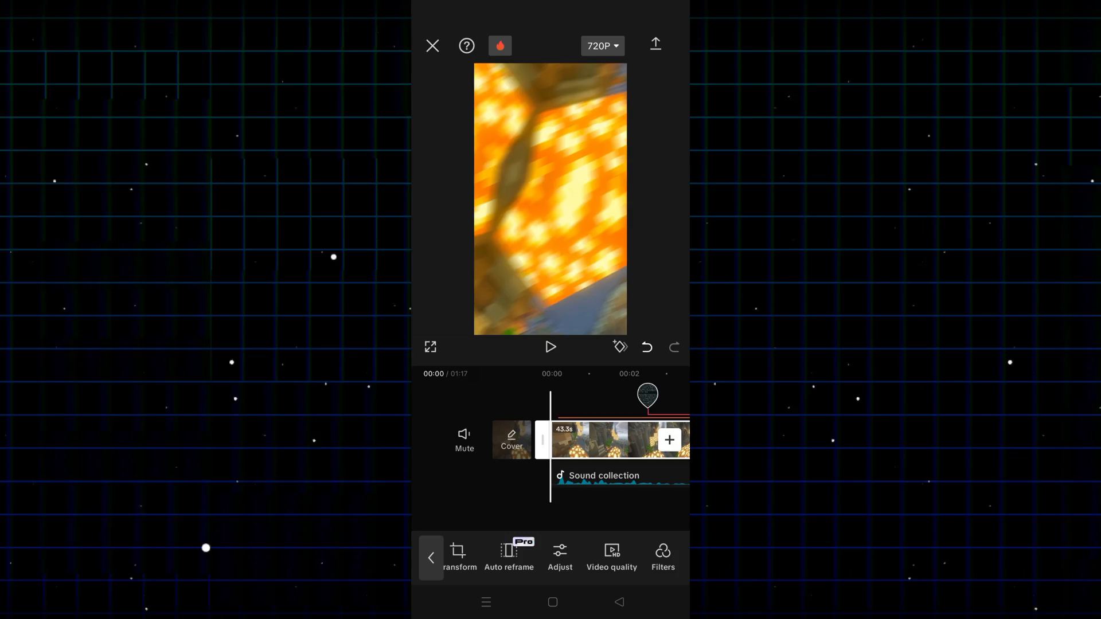
left_click(550, 346)
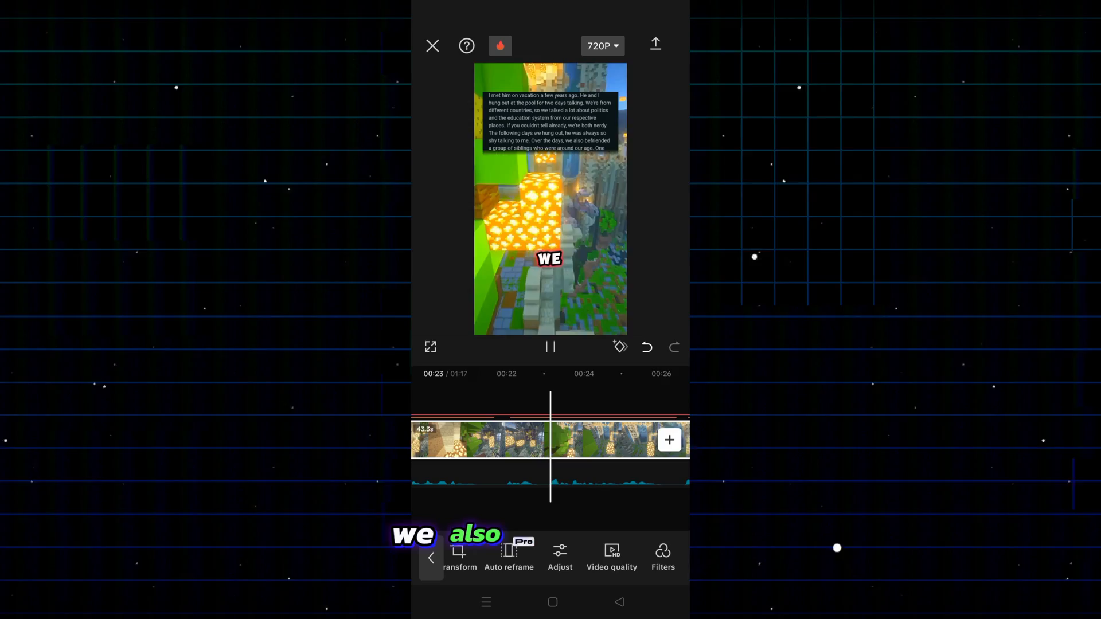
left_click(549, 346)
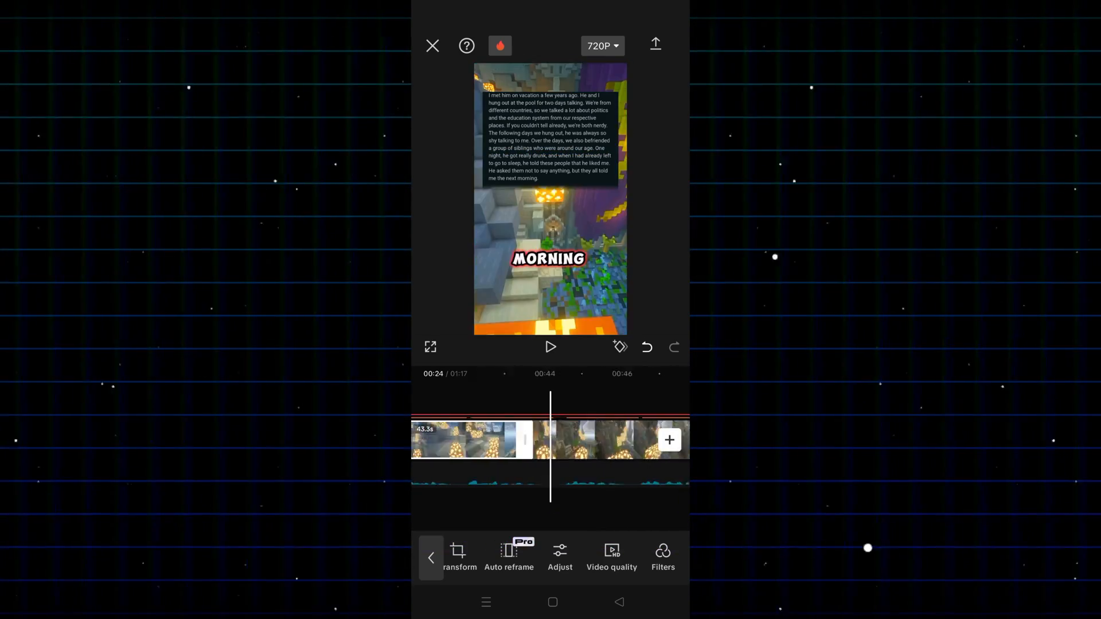